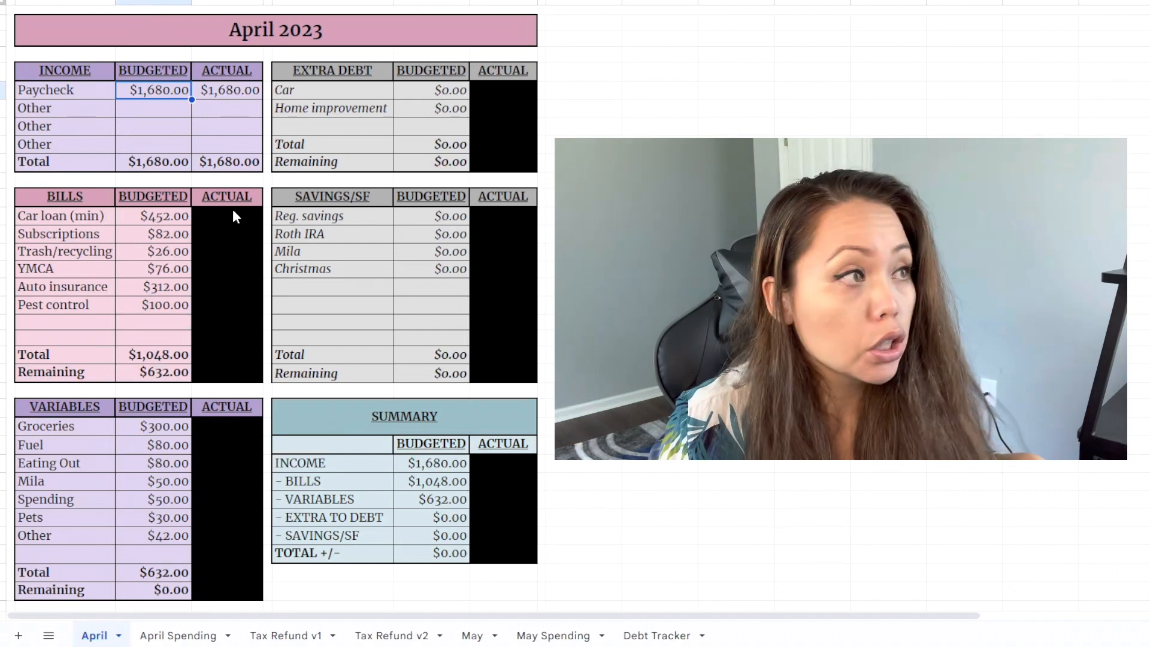
# Step: Review the budgeted amounts for Car loan, Trash/recycling, Auto insurance and Pest control
pyautogui.click(152, 216)
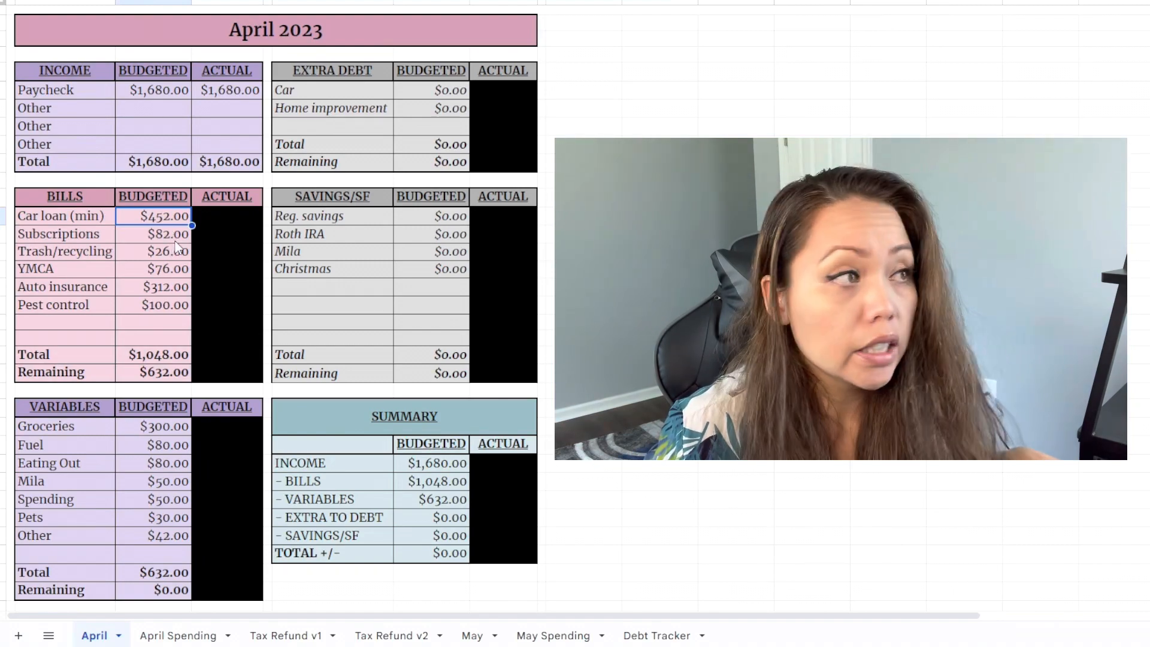
pyautogui.click(165, 250)
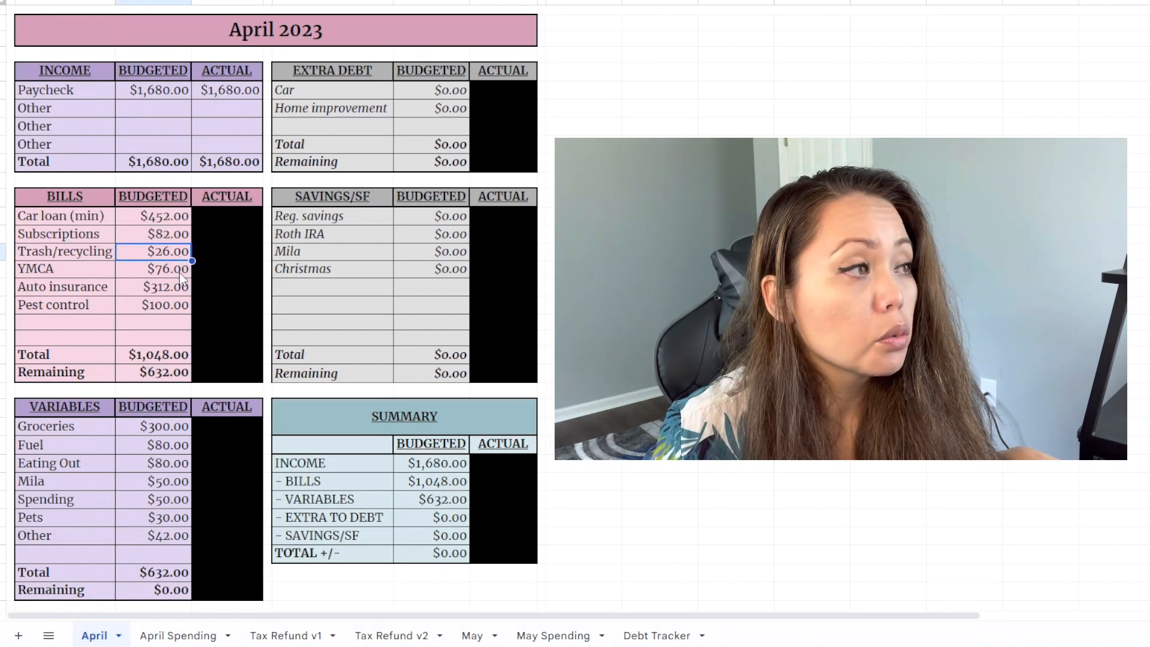
pyautogui.click(163, 287)
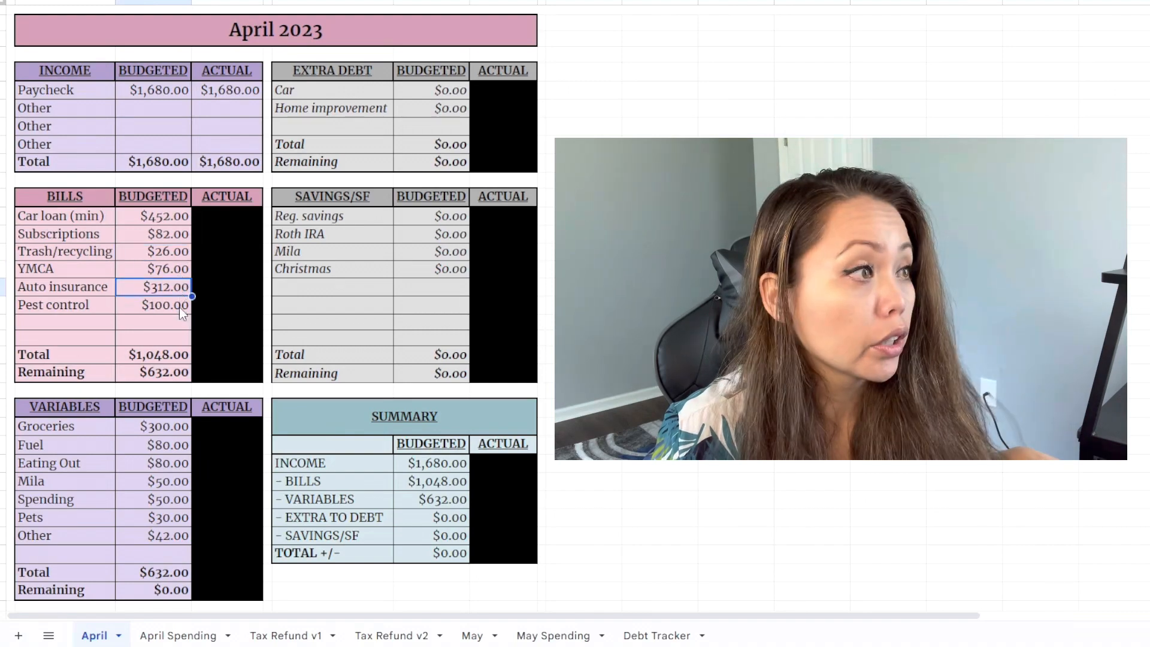
pyautogui.click(165, 305)
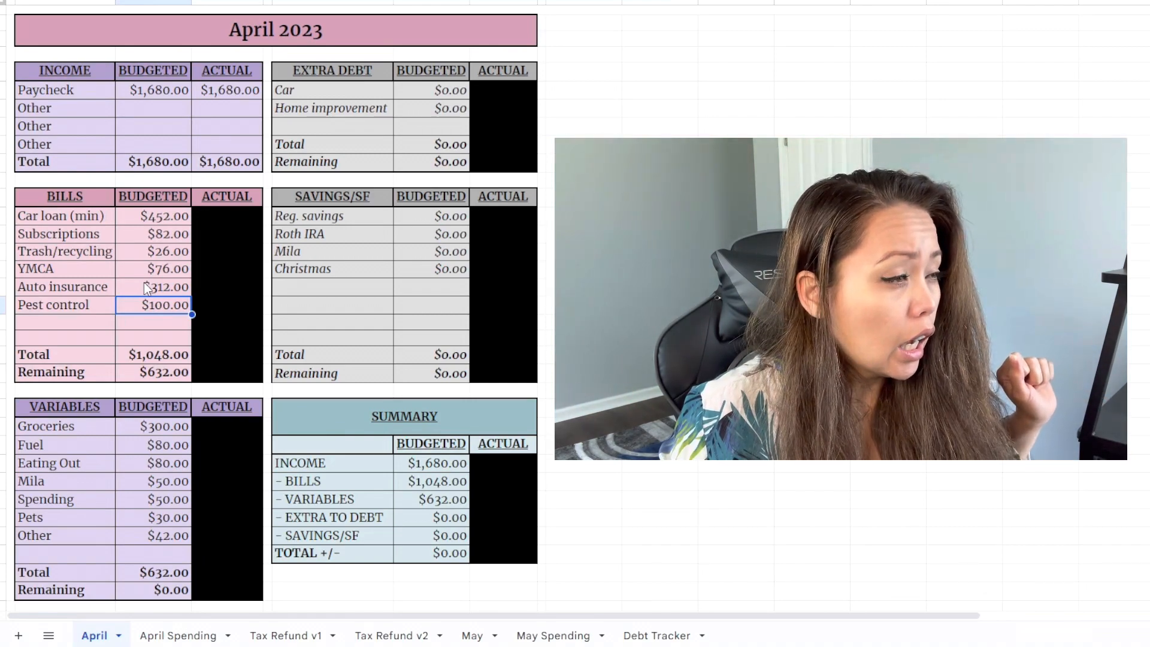
pyautogui.moveTo(191, 523)
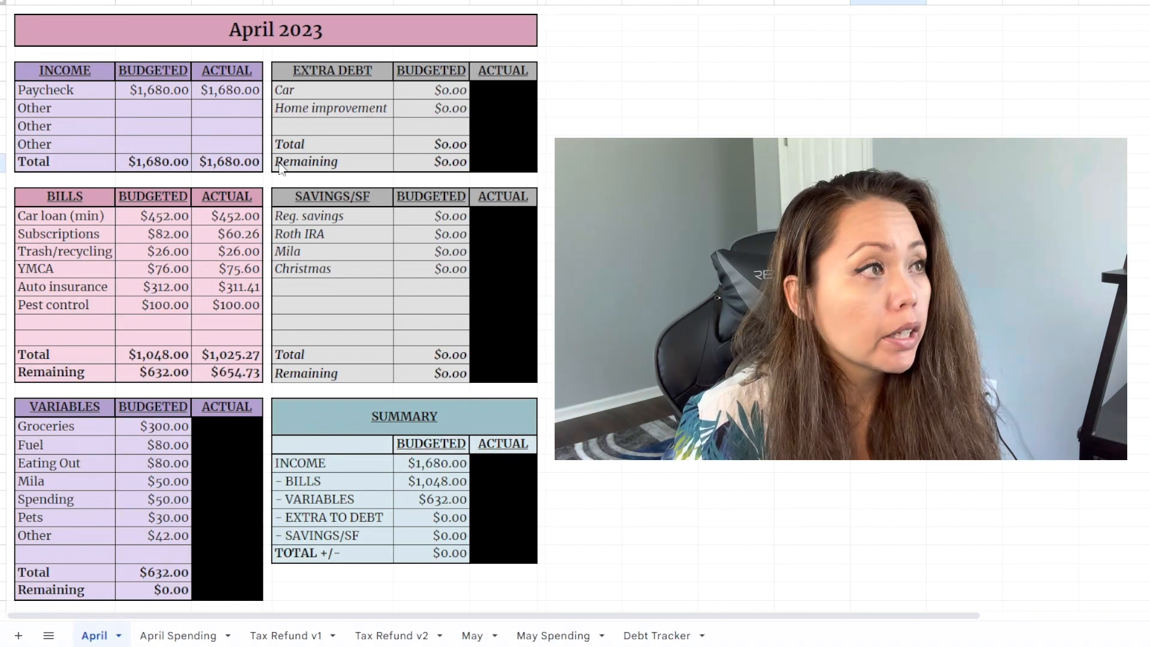
# Step: Check the actual income total, the $1,025.27 bills total and the $654.73 remaining
pyautogui.click(228, 161)
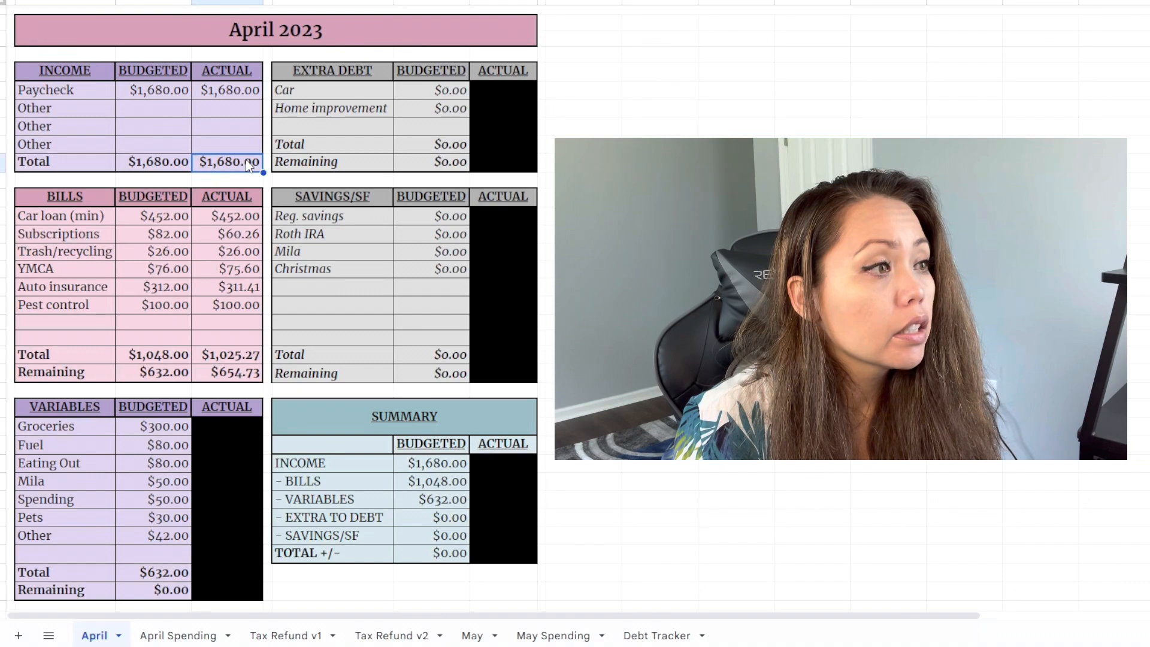
pyautogui.click(227, 355)
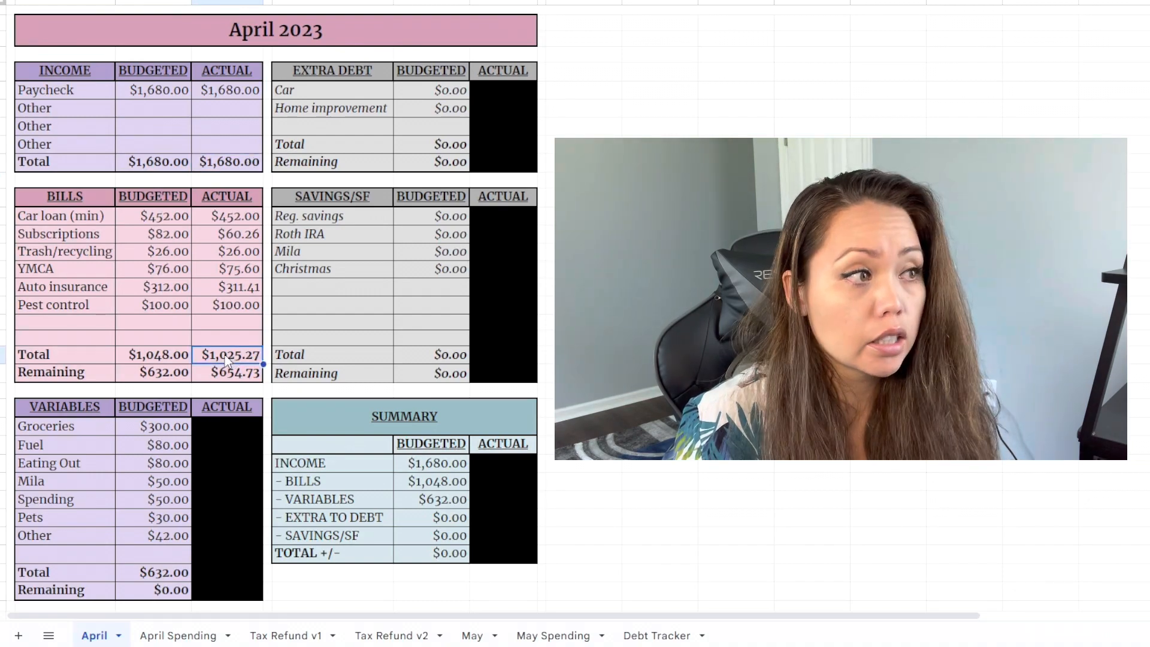
pyautogui.click(227, 372)
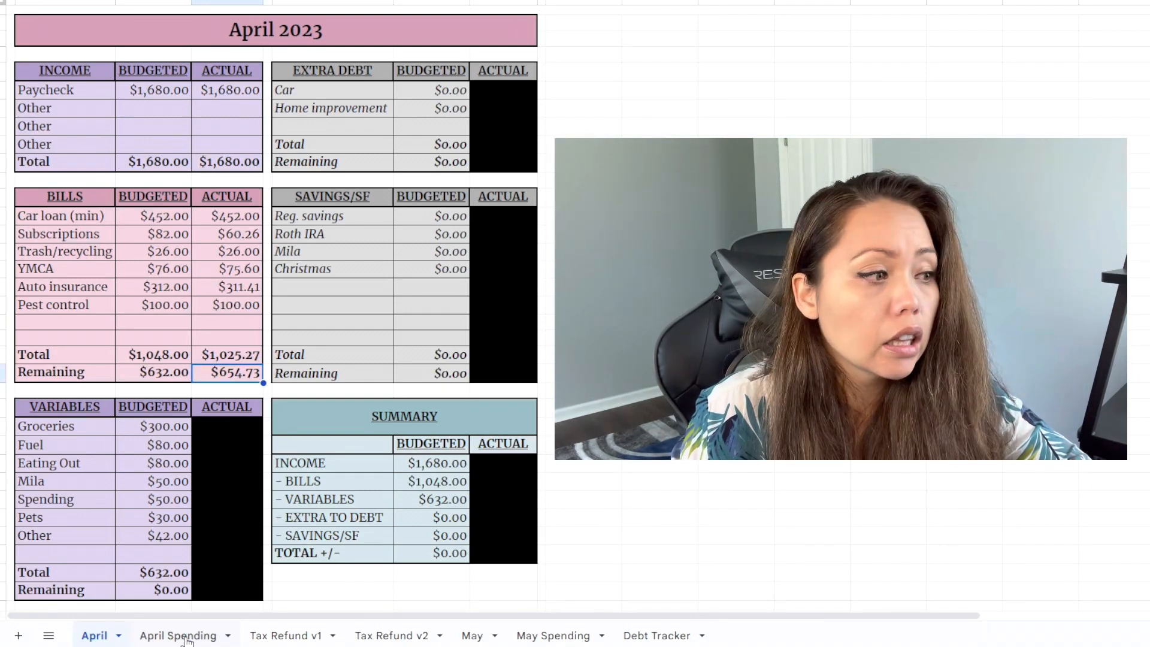
# Step: Switch to the April Spending sheet and review the first Walmart transaction total
pyautogui.click(176, 635)
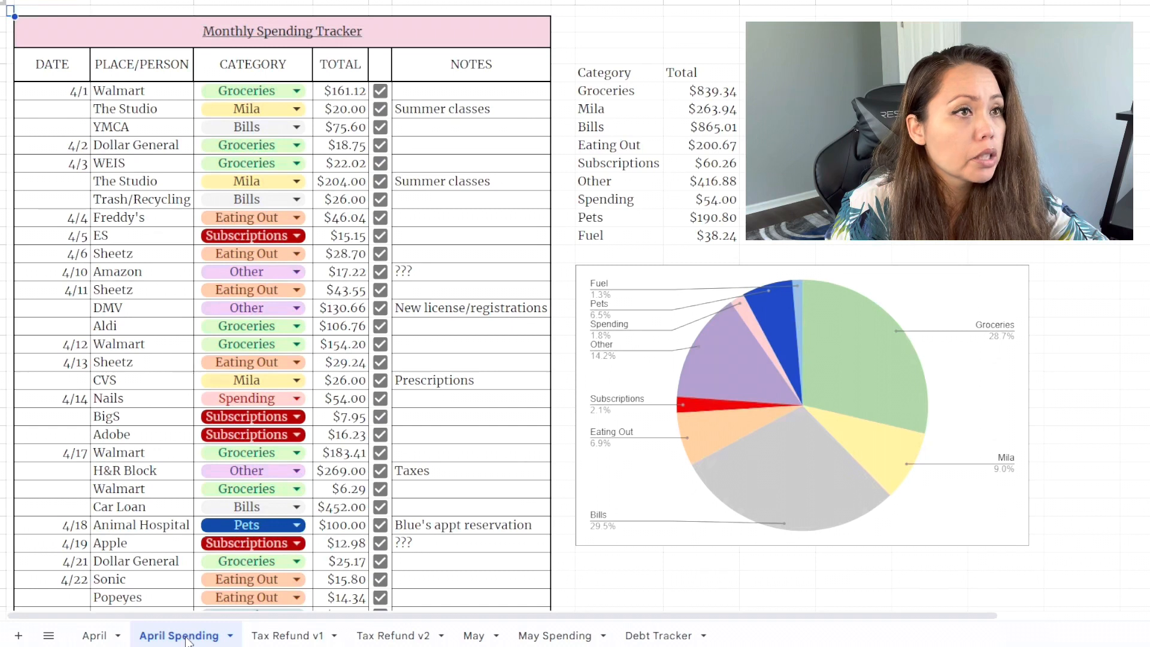
pyautogui.moveTo(35, 272)
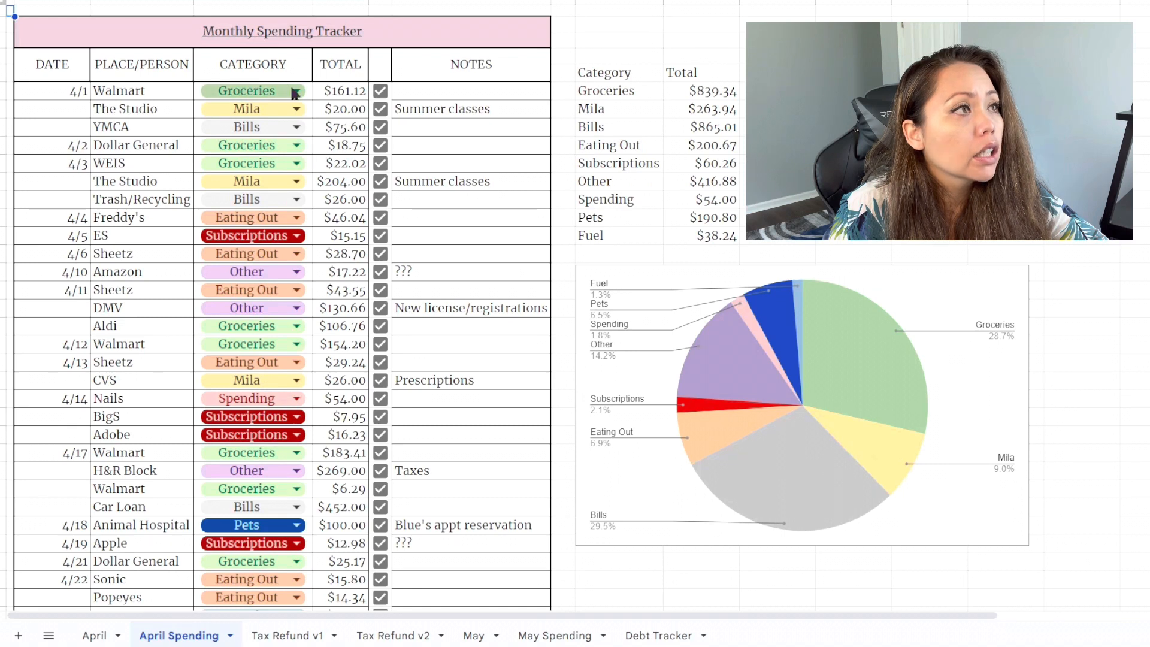
pyautogui.click(296, 91)
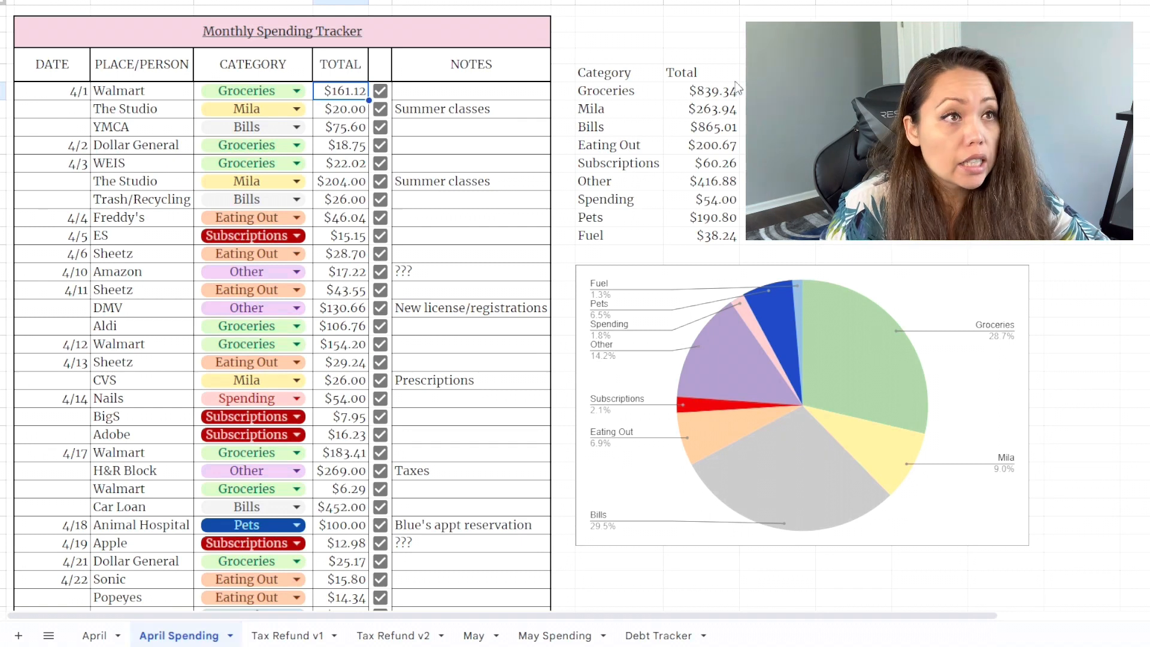
pyautogui.moveTo(645, 223)
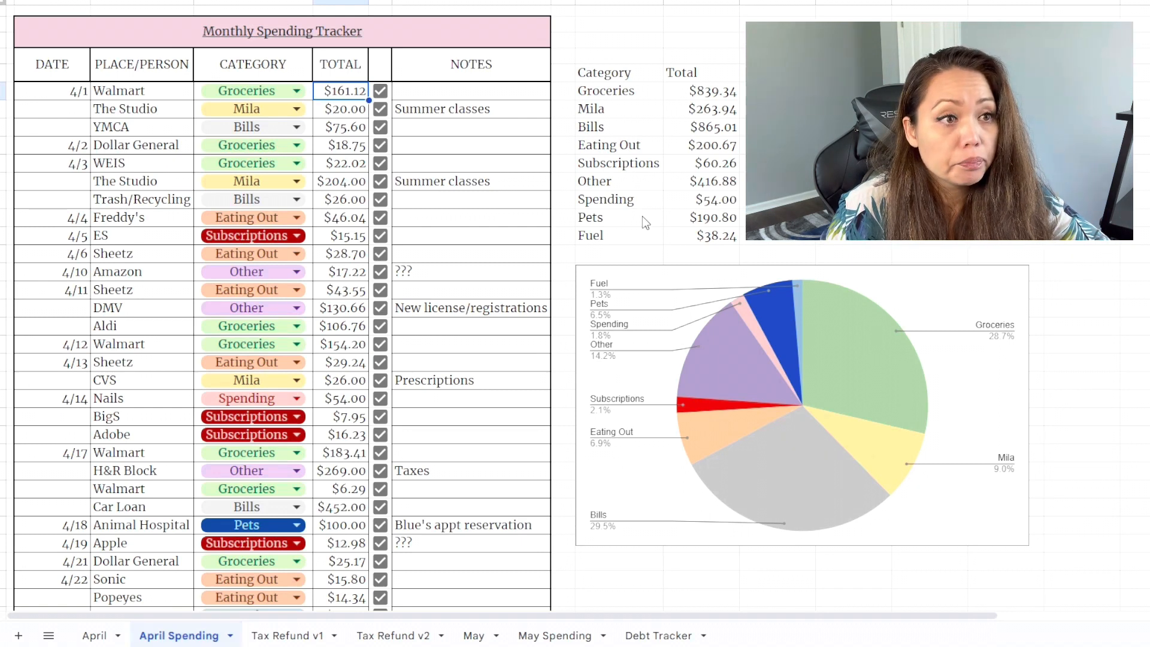
pyautogui.moveTo(669, 411)
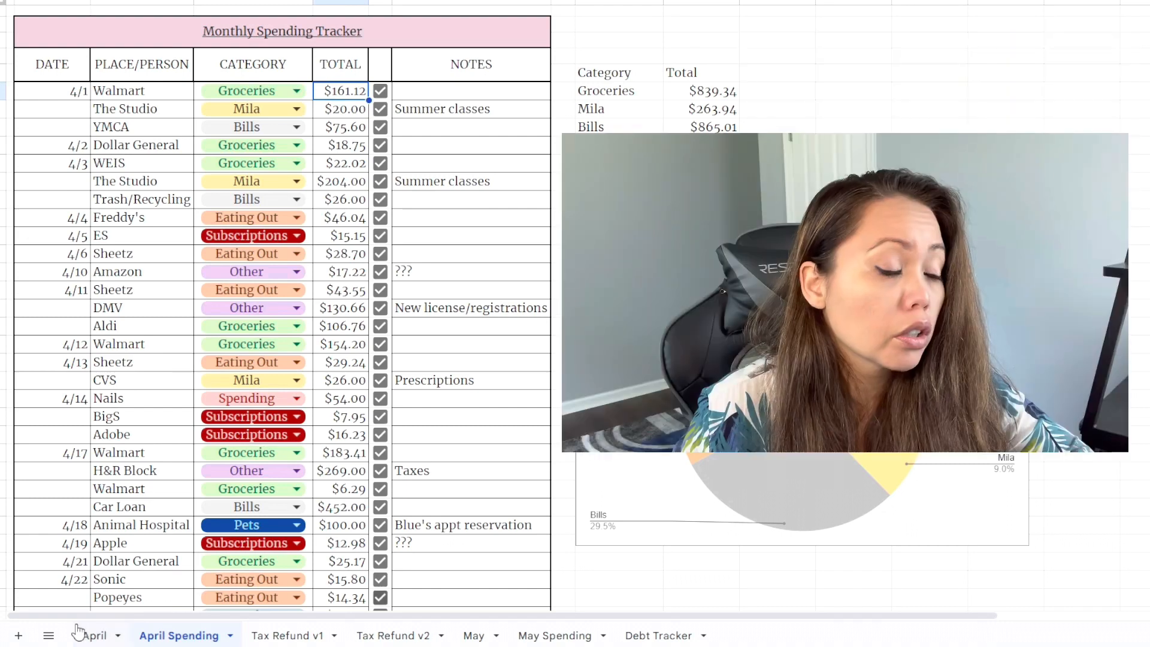
# Step: Back on the April sheet, select the Variables actual cells from Groceries down to Remaining
pyautogui.click(94, 635)
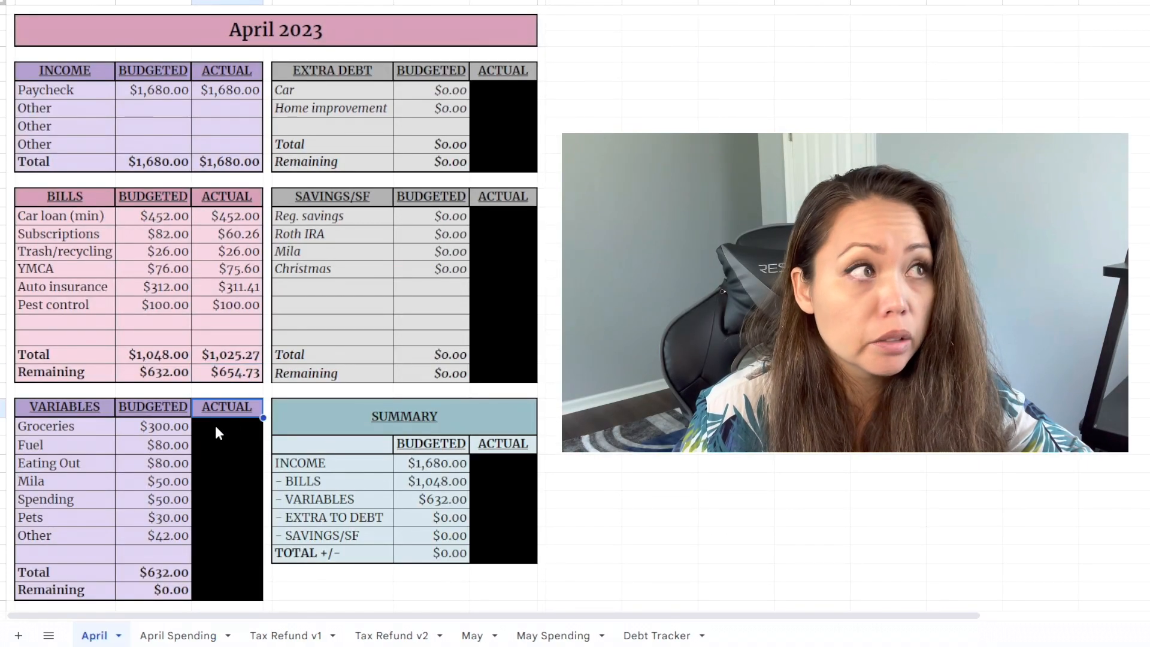
pyautogui.click(228, 425)
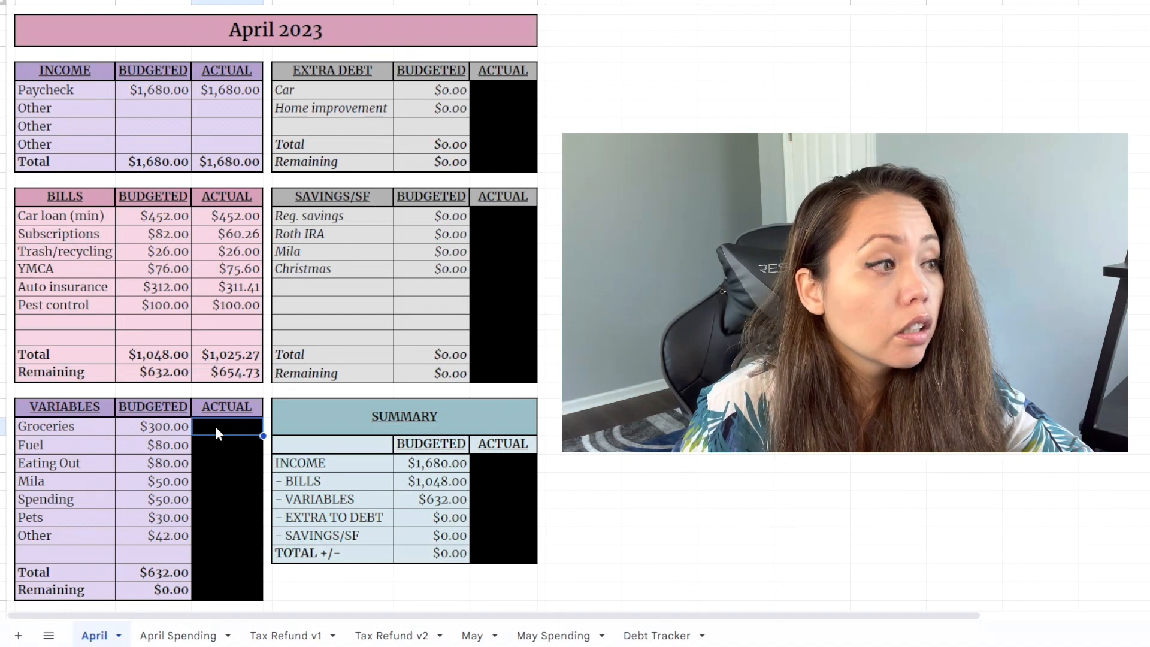
pyautogui.moveTo(226, 425); pyautogui.dragTo(226, 592)
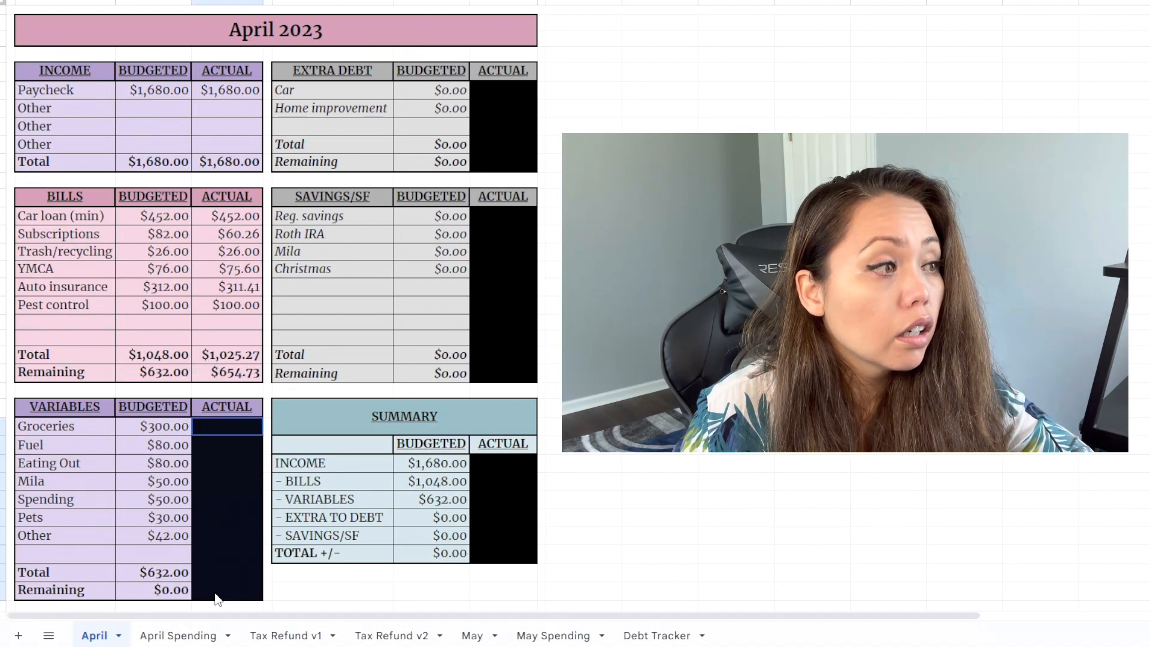
pyautogui.moveTo(226, 427); pyautogui.dragTo(227, 590)
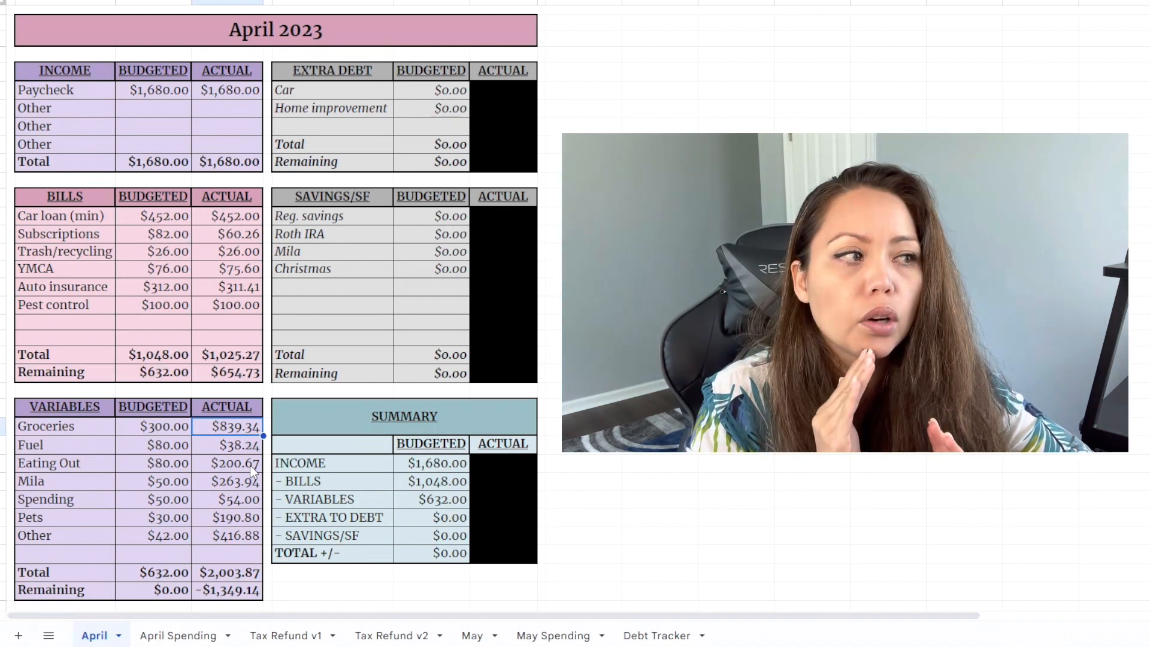
pyautogui.moveTo(214, 432)
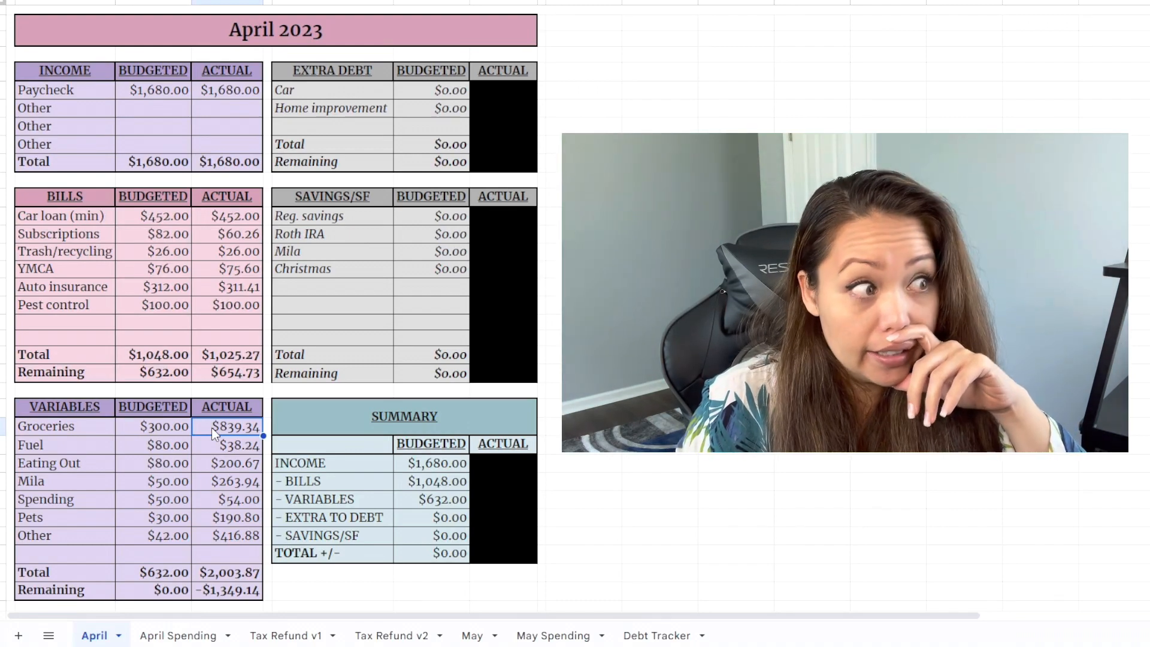
# Step: Review the Eating Out and following variable actual amounts
pyautogui.click(226, 445)
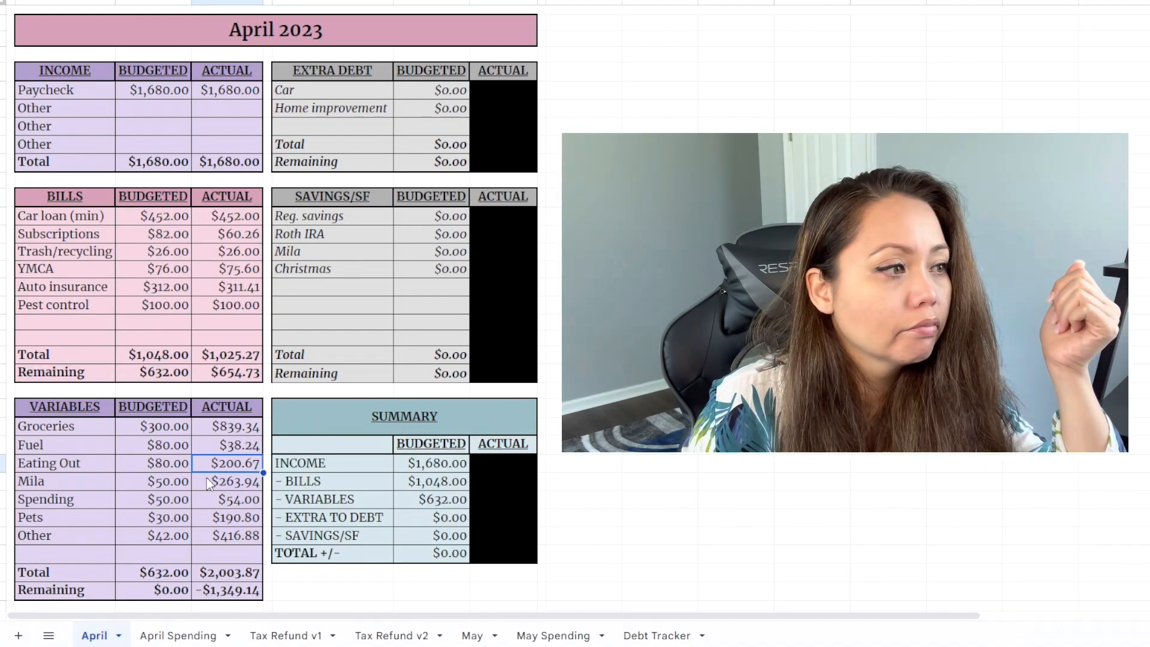
pyautogui.click(234, 482)
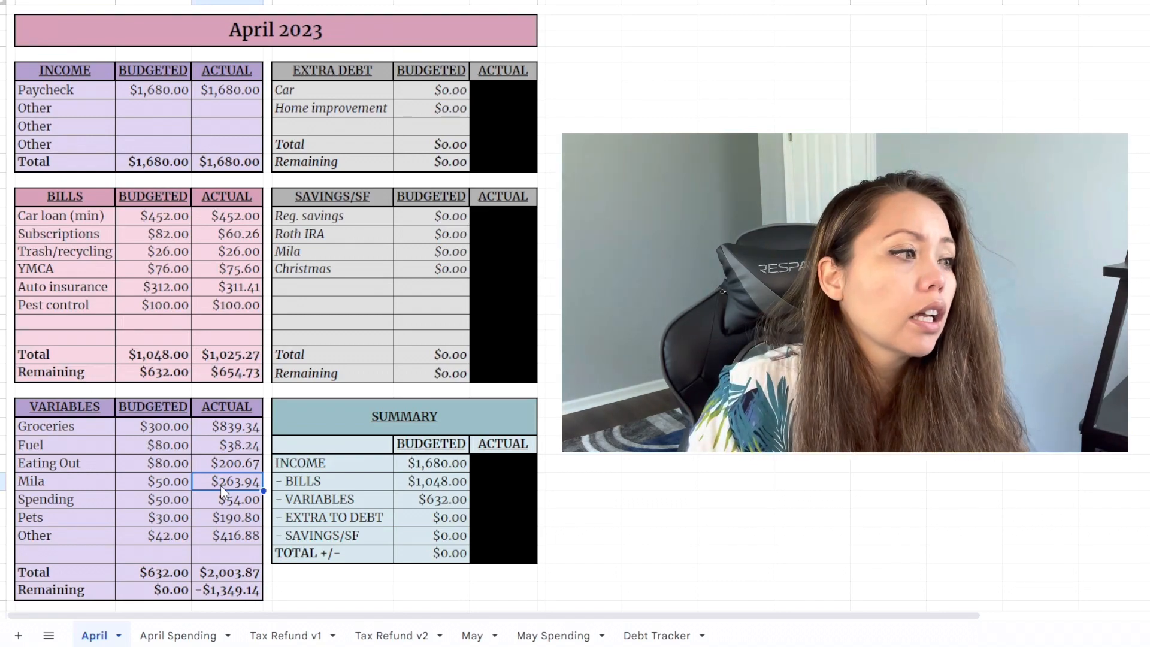
pyautogui.click(236, 500)
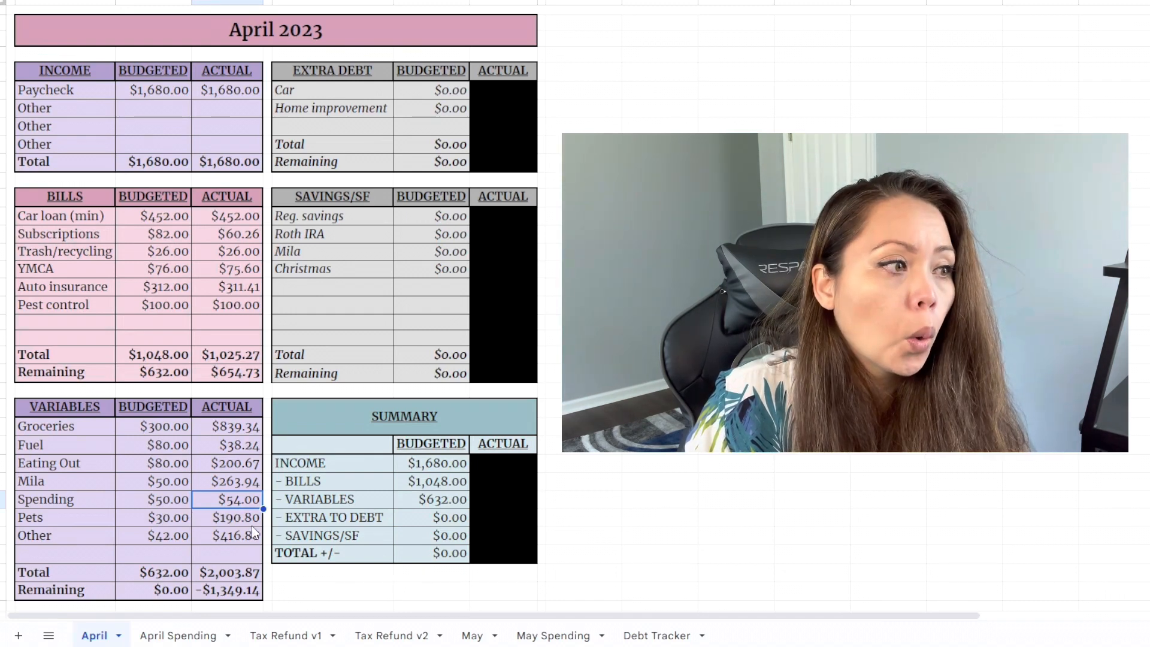
pyautogui.click(235, 518)
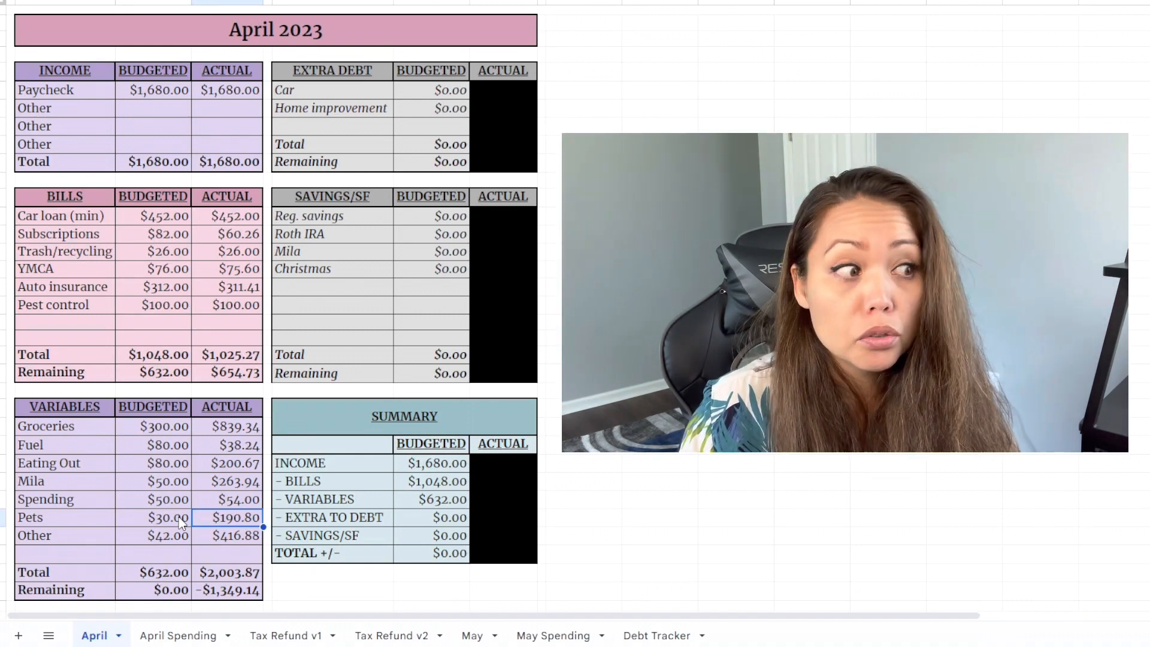
pyautogui.click(227, 535)
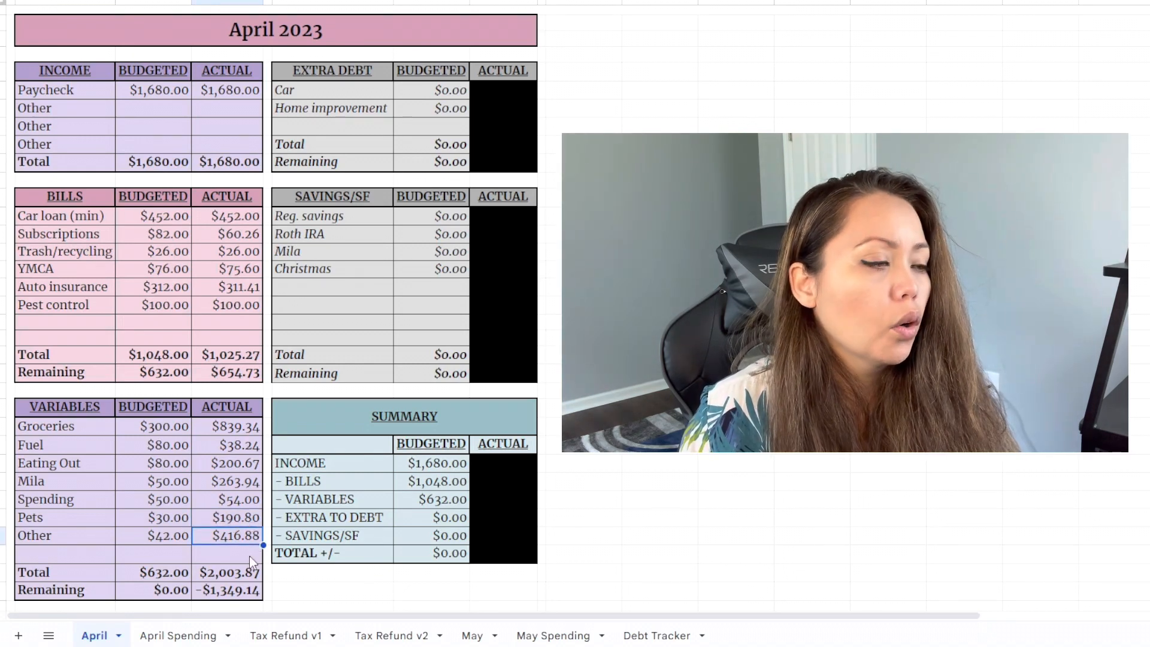
pyautogui.click(178, 635)
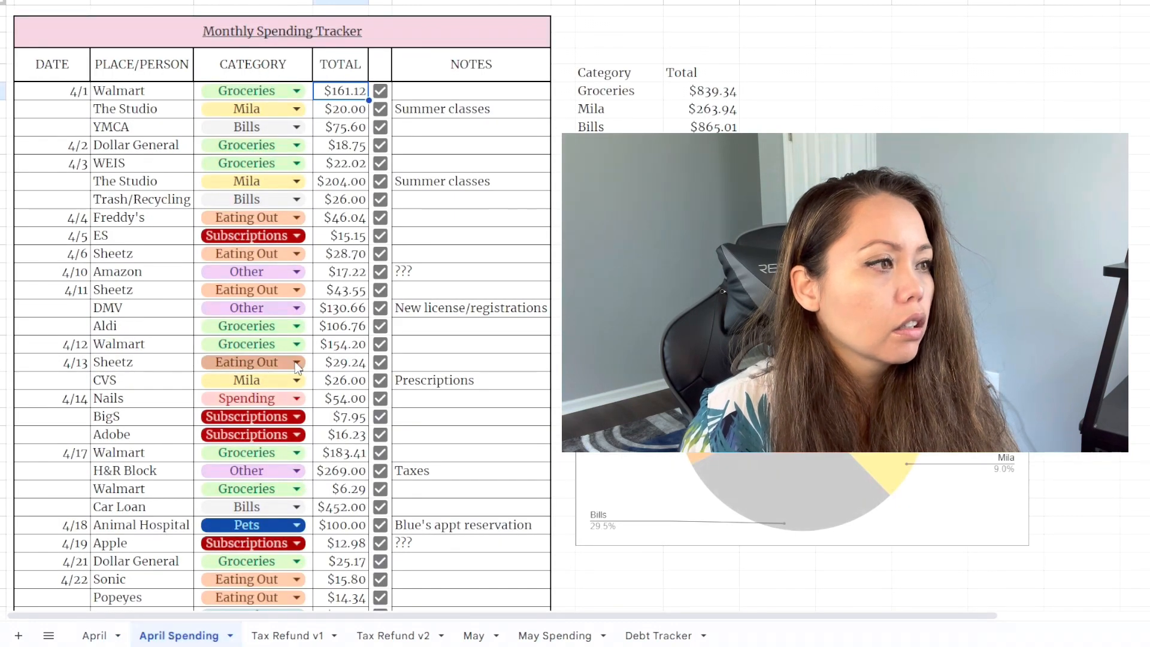
pyautogui.moveTo(263, 280)
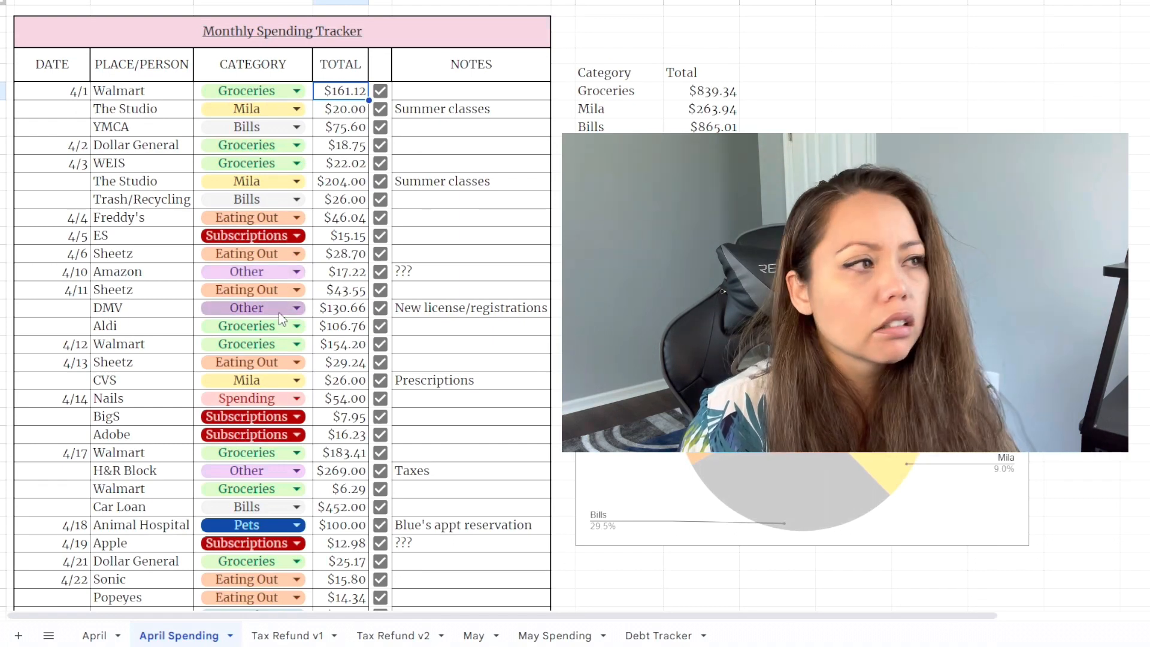
pyautogui.scroll(-3)
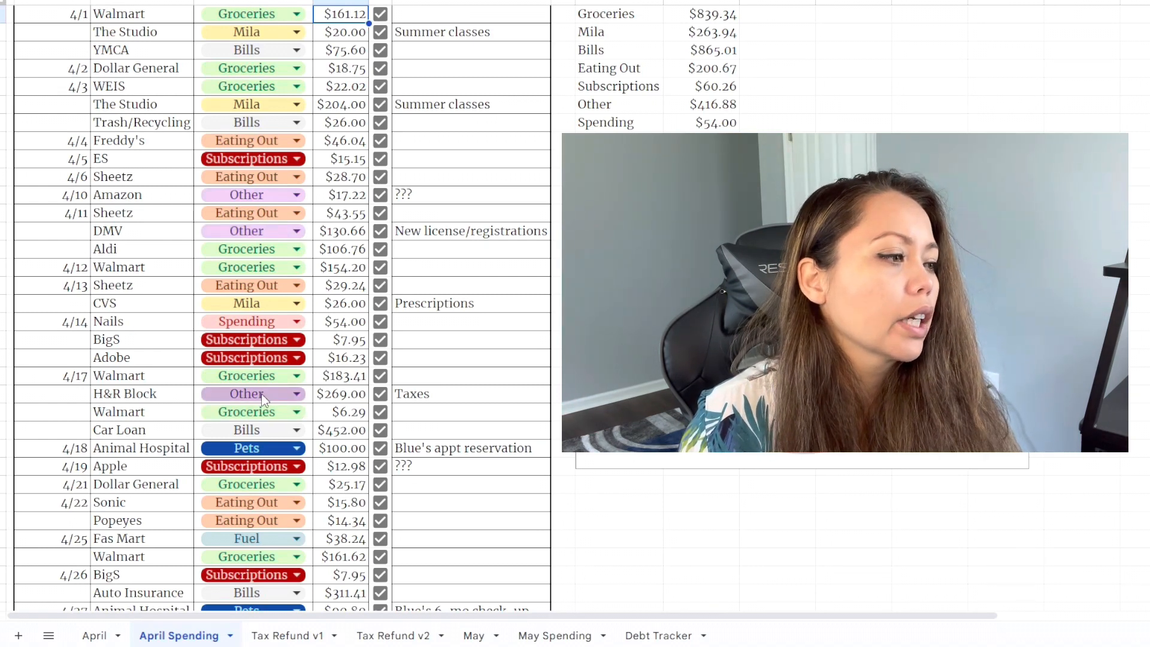
pyautogui.scroll(-3)
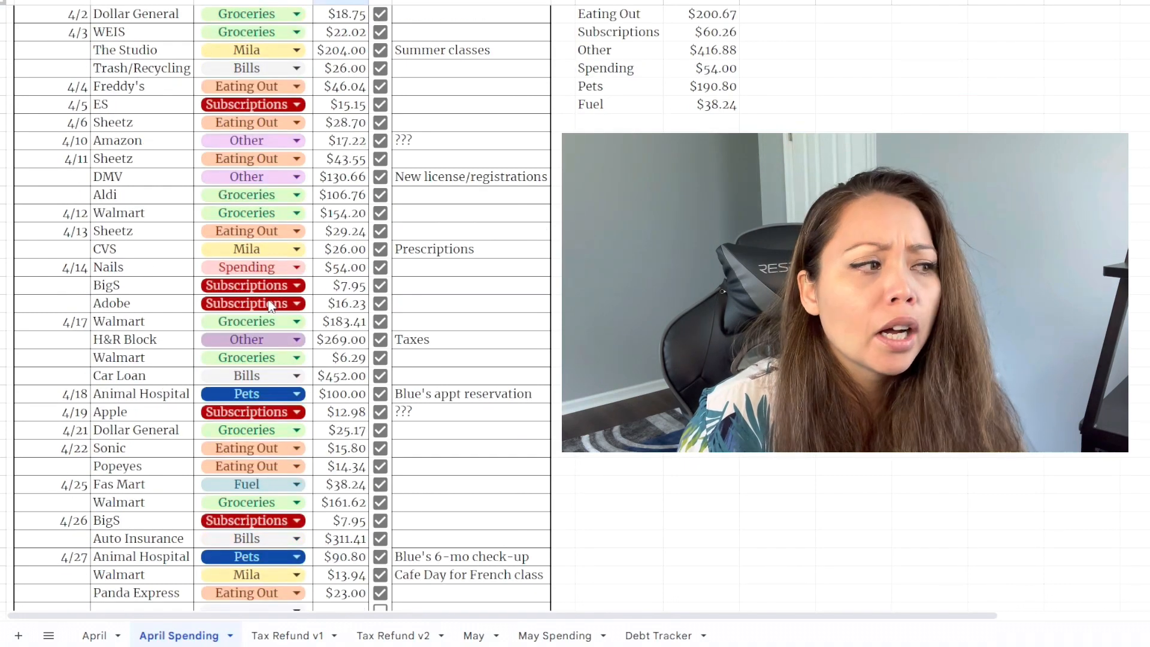
pyautogui.click(93, 635)
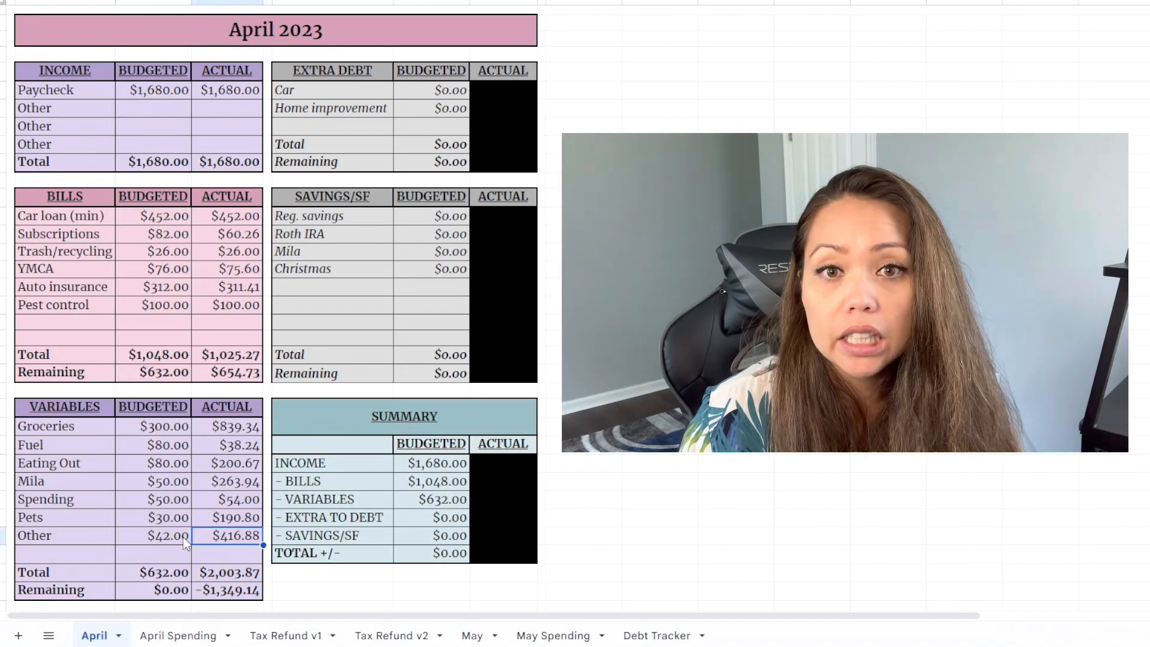
pyautogui.scroll(-3)
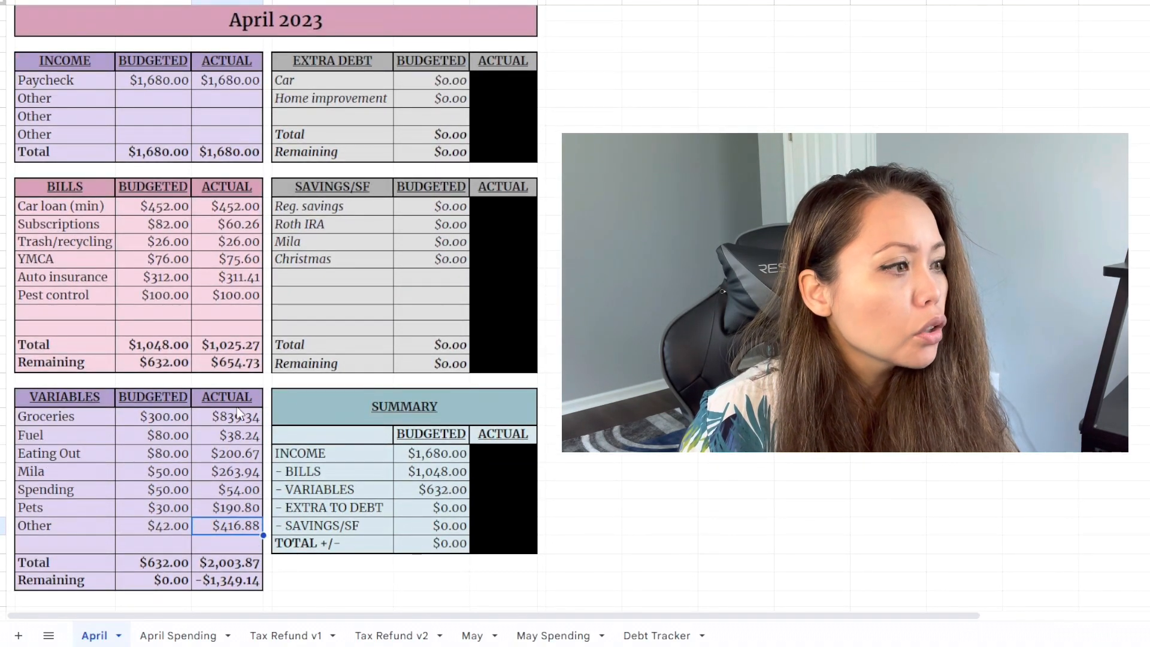
pyautogui.moveTo(168, 580)
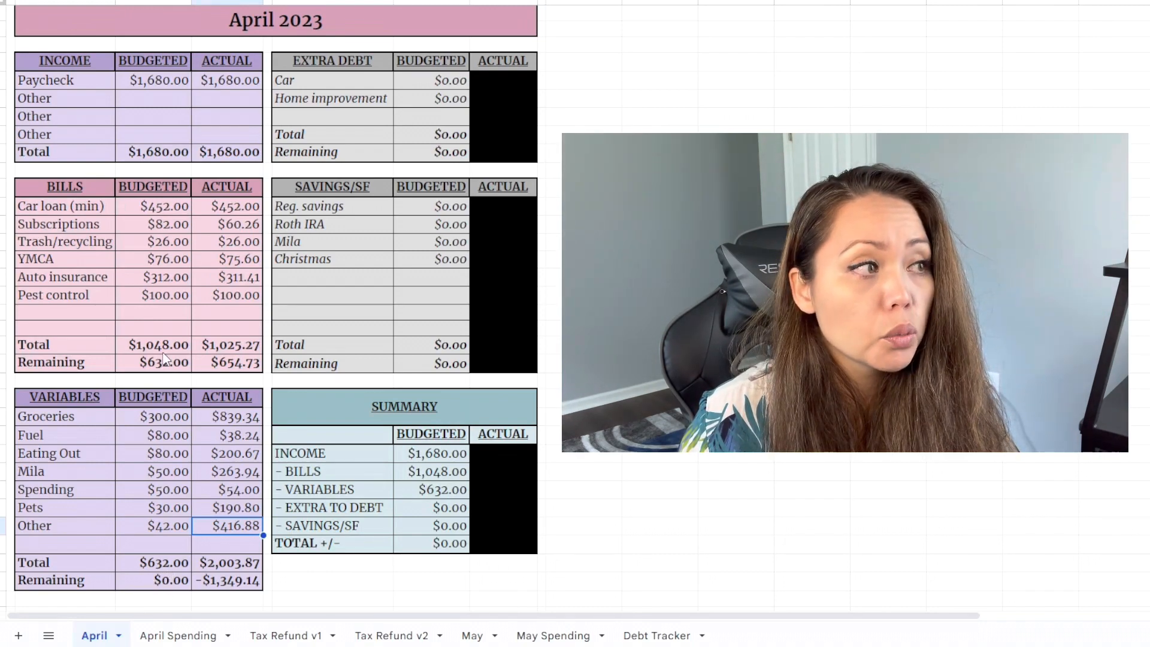
pyautogui.click(158, 362)
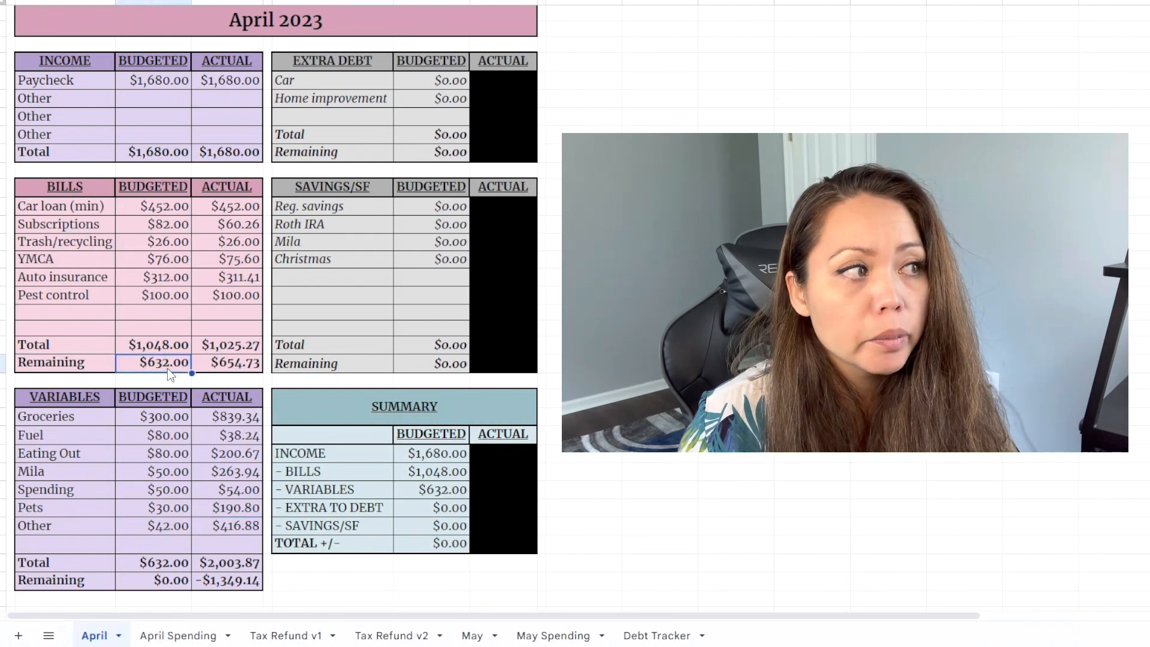
pyautogui.click(152, 563)
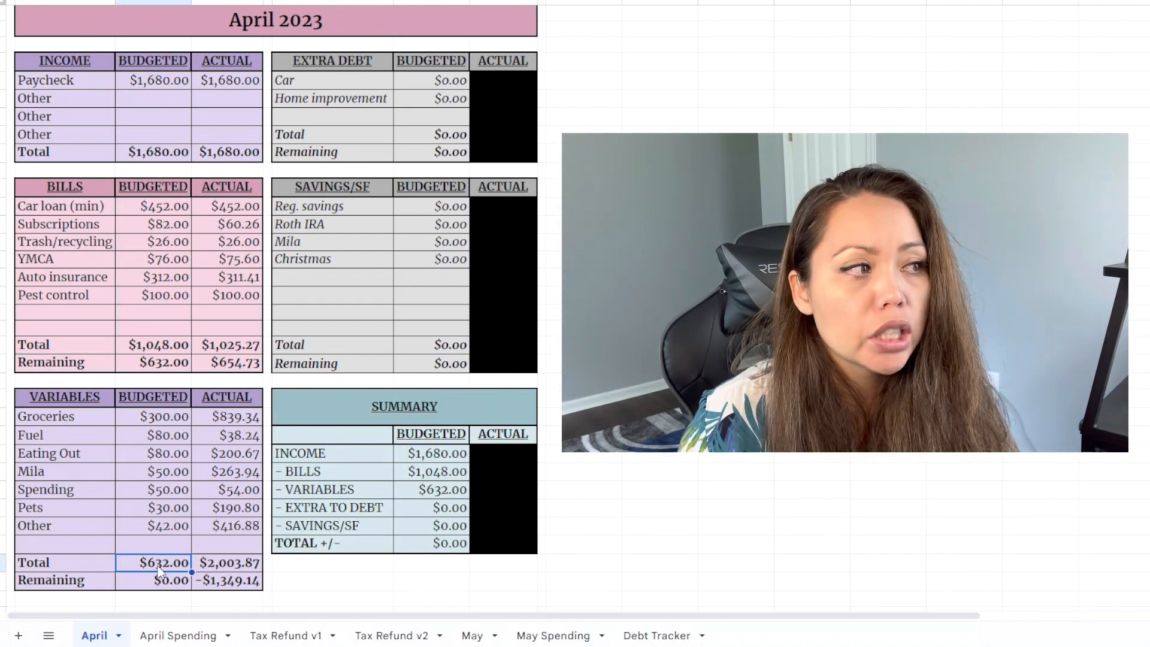
pyautogui.click(171, 579)
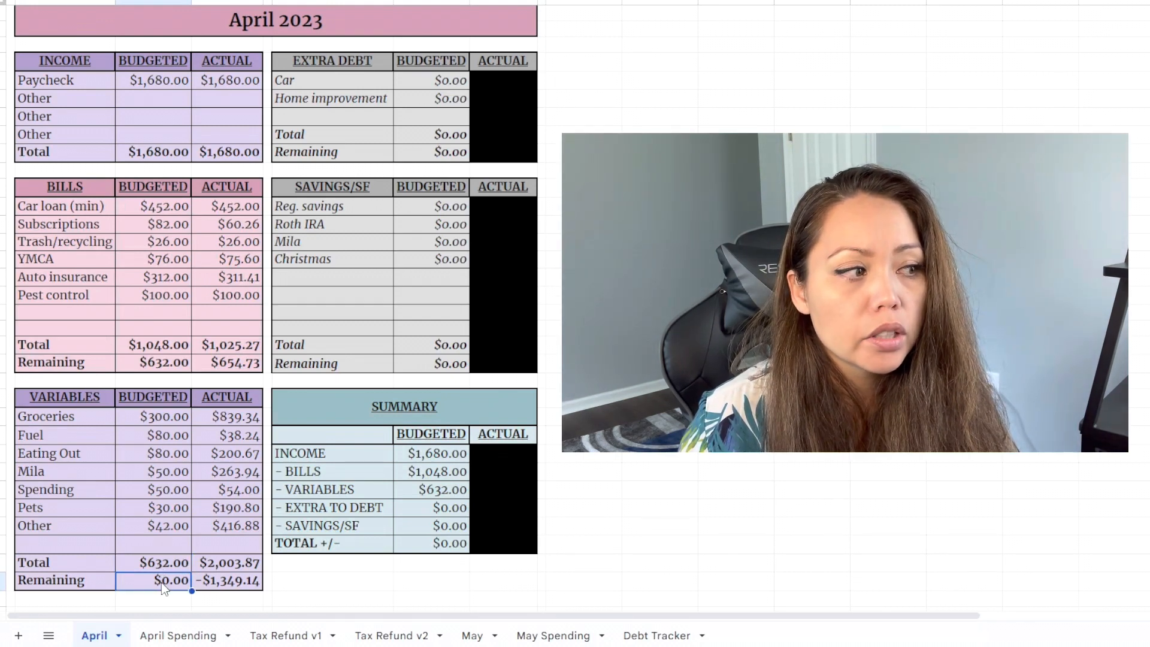
pyautogui.click(430, 80)
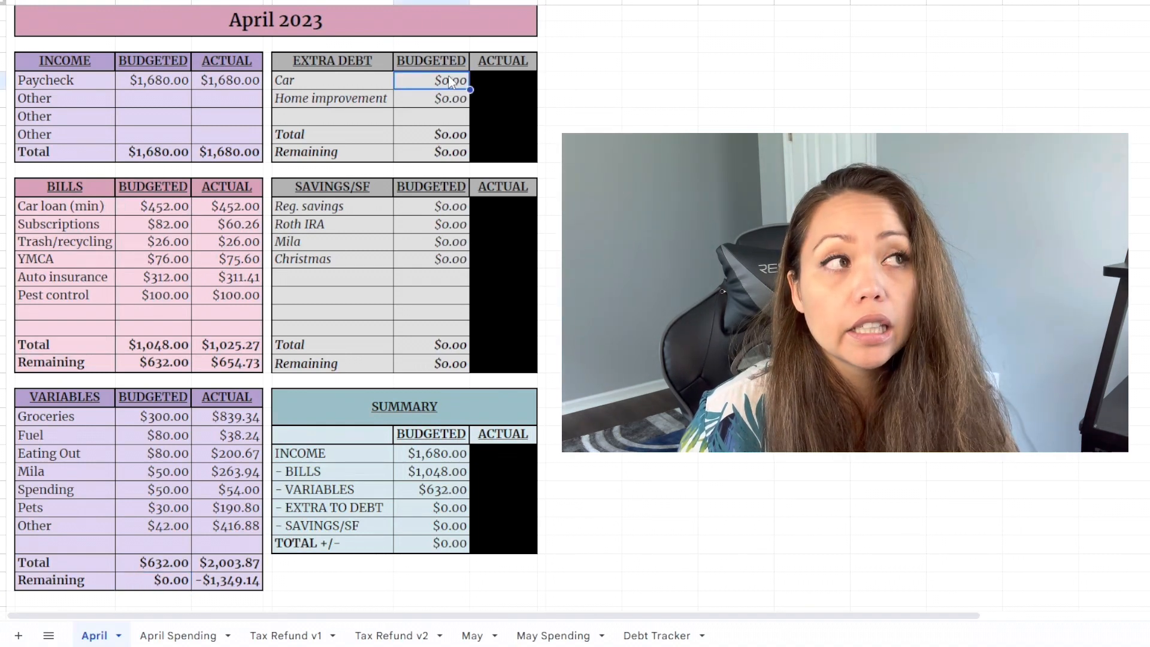
pyautogui.click(430, 99)
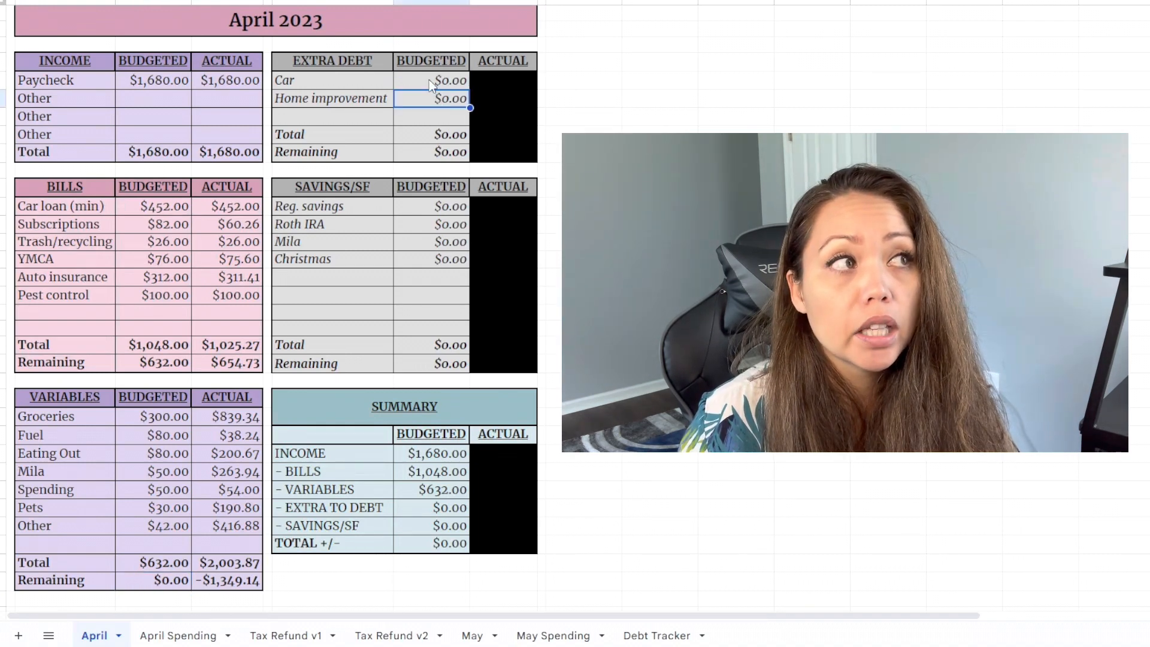
pyautogui.click(431, 80)
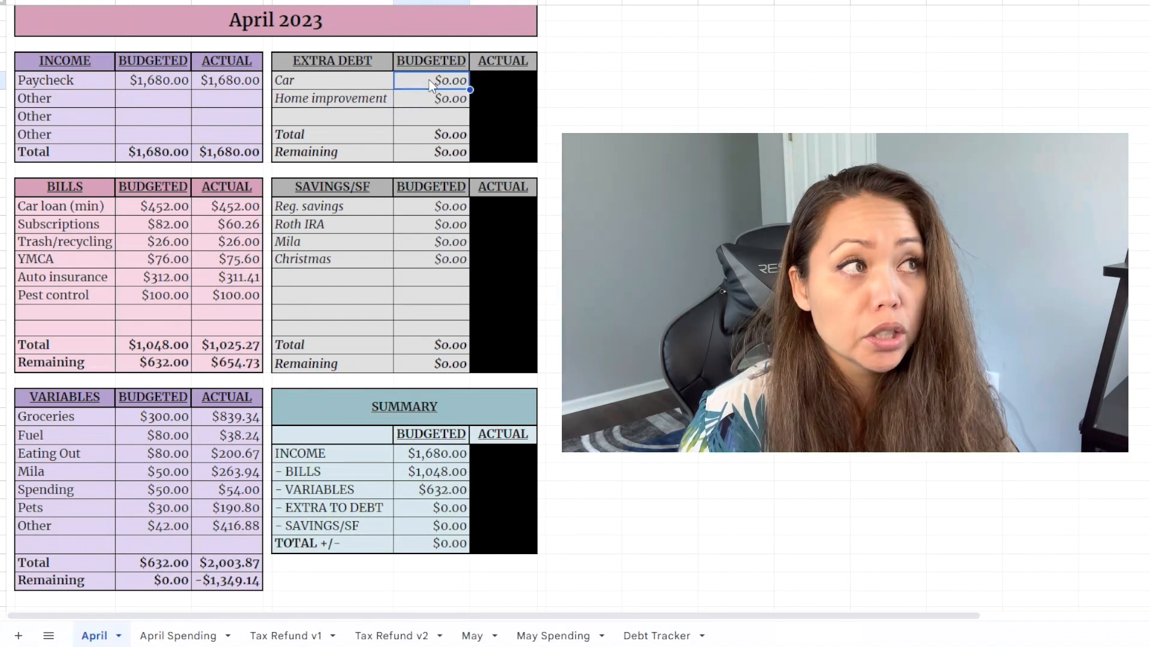
pyautogui.click(431, 99)
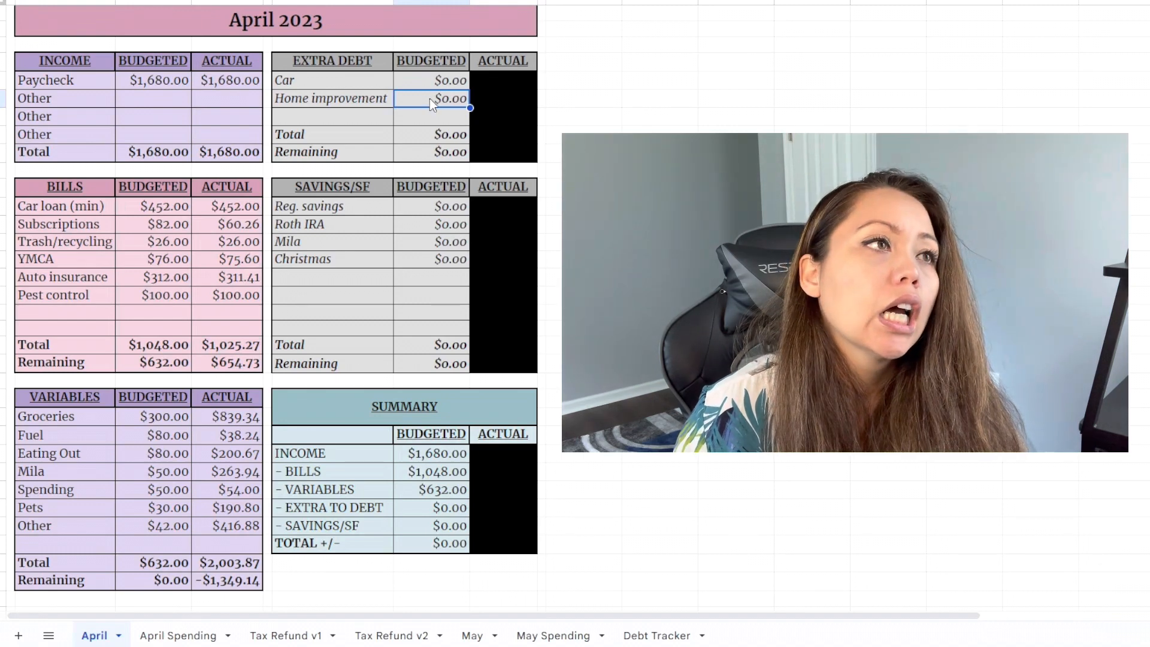
pyautogui.click(430, 80)
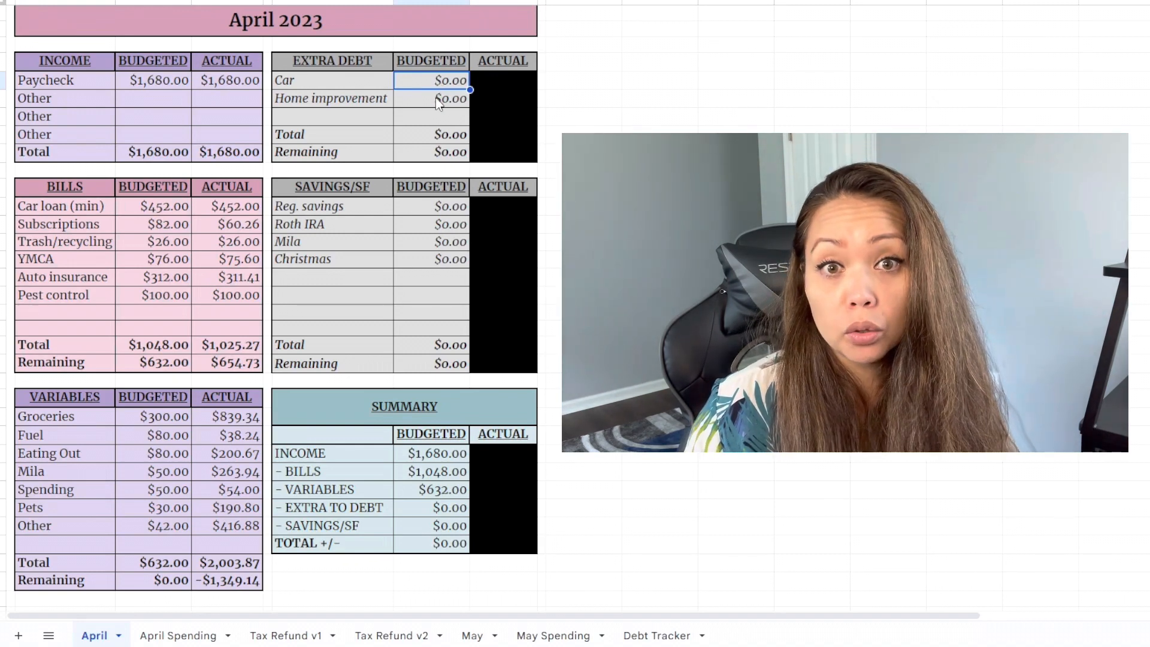
pyautogui.click(430, 97)
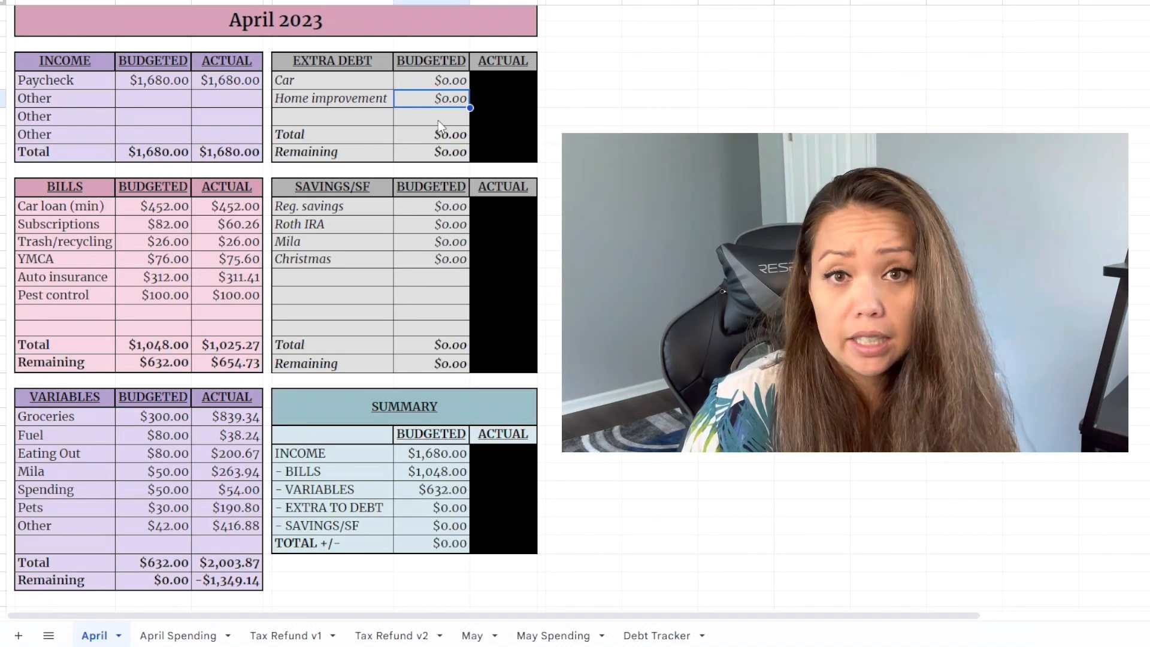
pyautogui.click(431, 206)
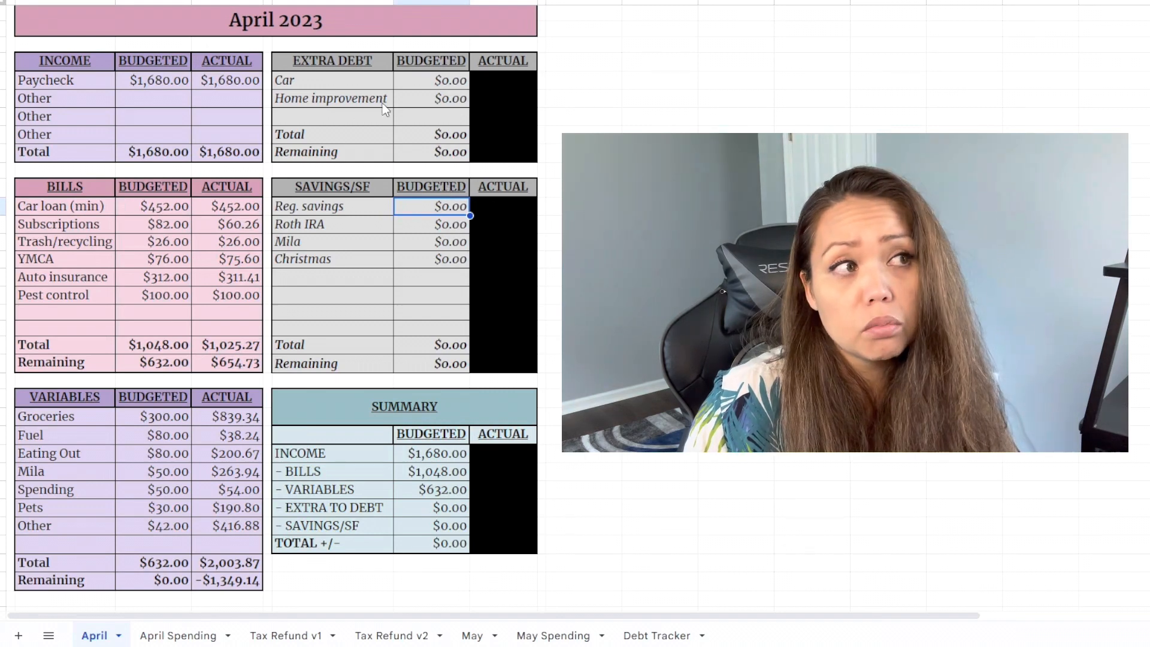
pyautogui.moveTo(478, 241)
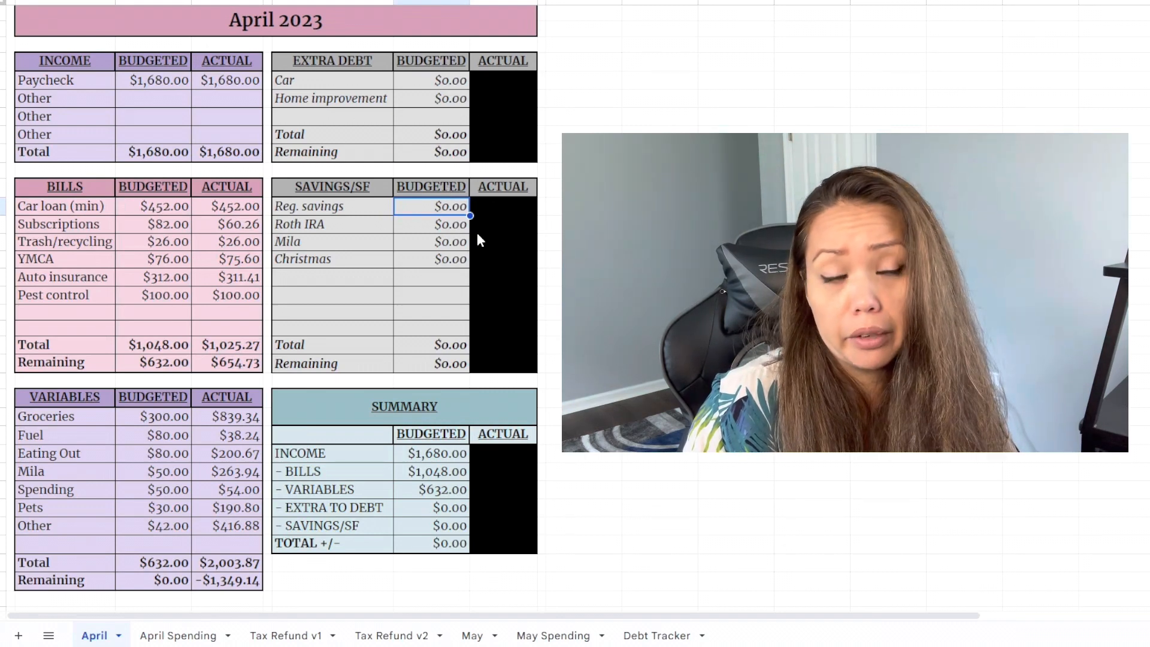
pyautogui.click(228, 563)
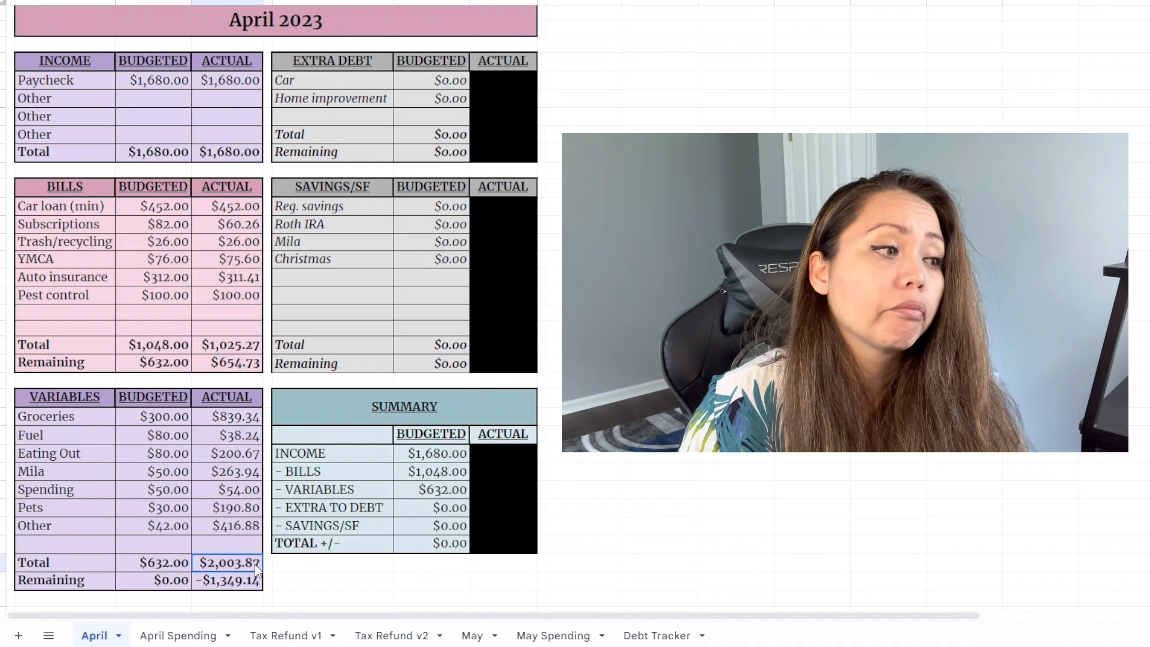
pyautogui.click(152, 563)
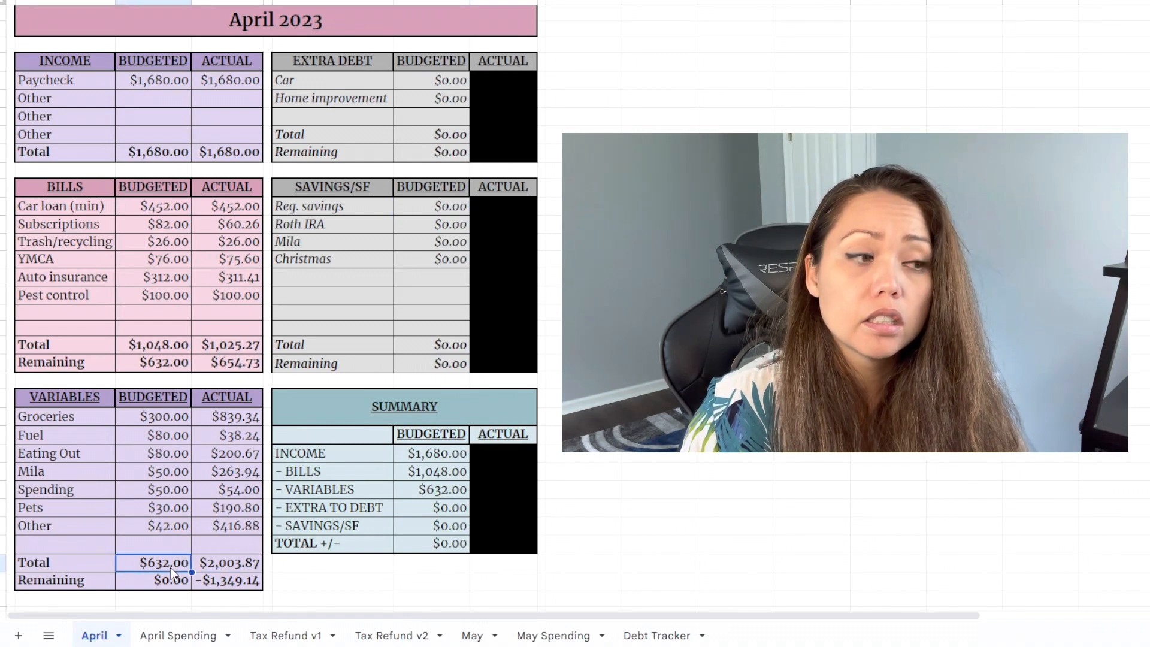
pyautogui.click(228, 563)
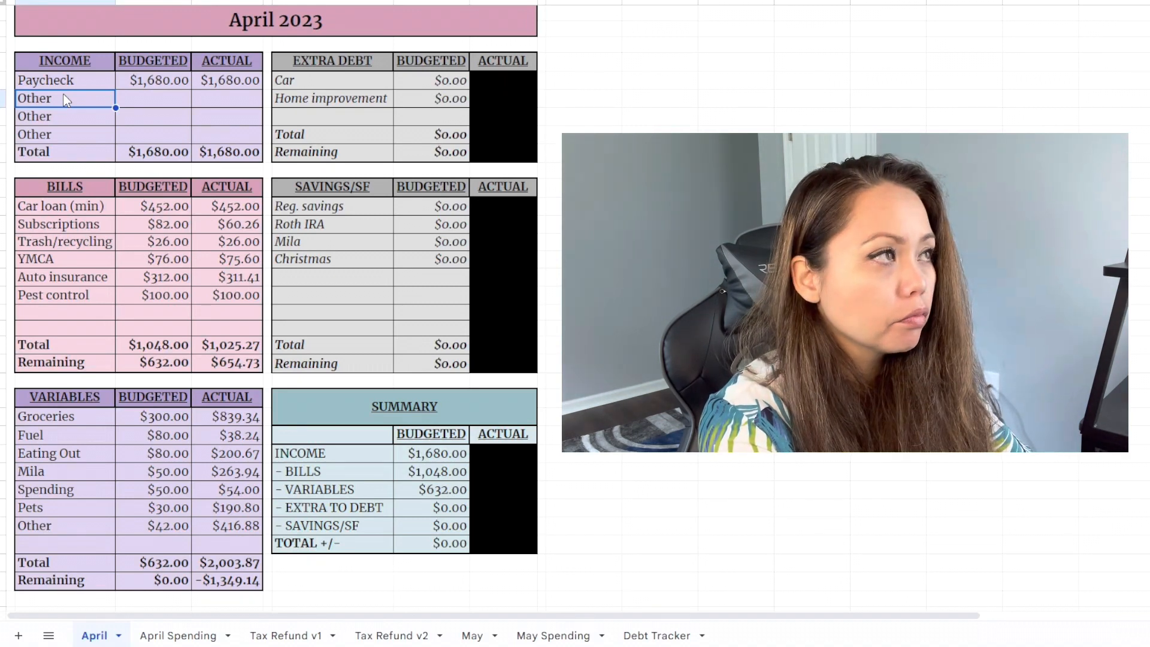
# Step: Name the income row 'Tax Refund' and enter $1,350.00 as its actual amount
pyautogui.write('Tax Ref')
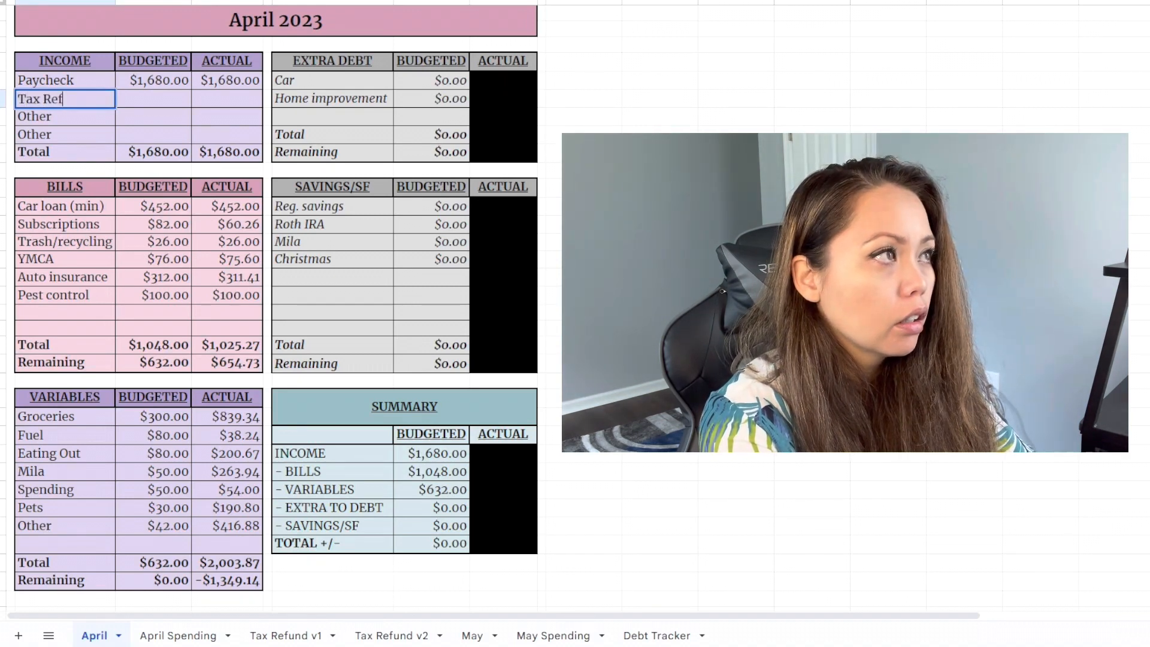
pyautogui.write('und')
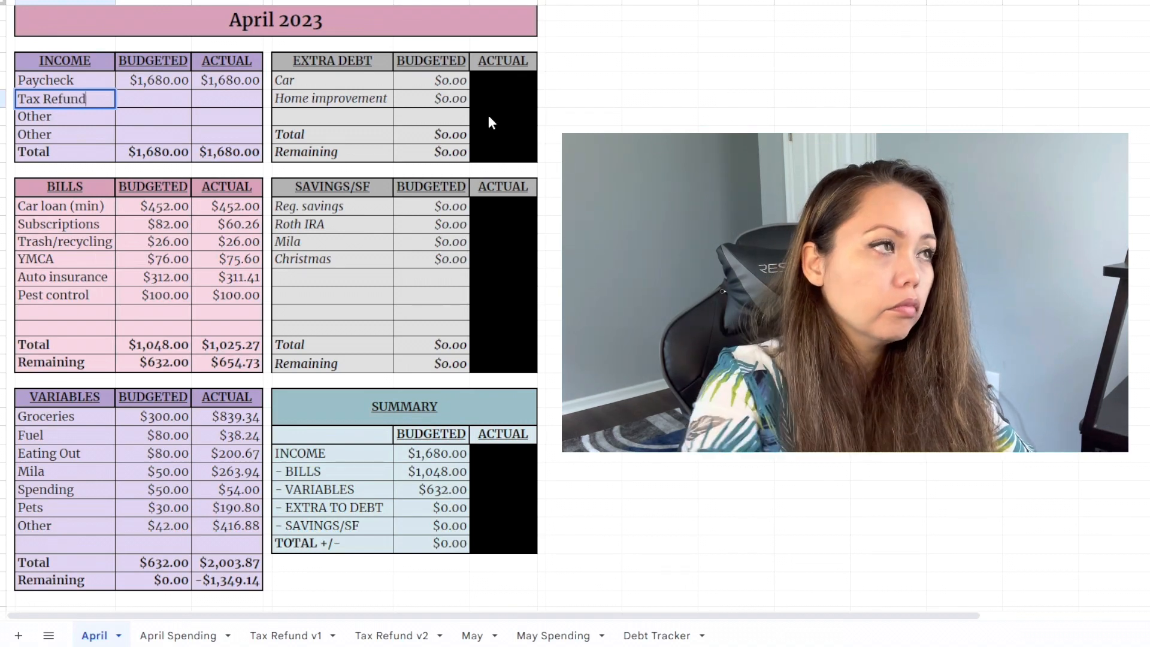
pyautogui.click(153, 98)
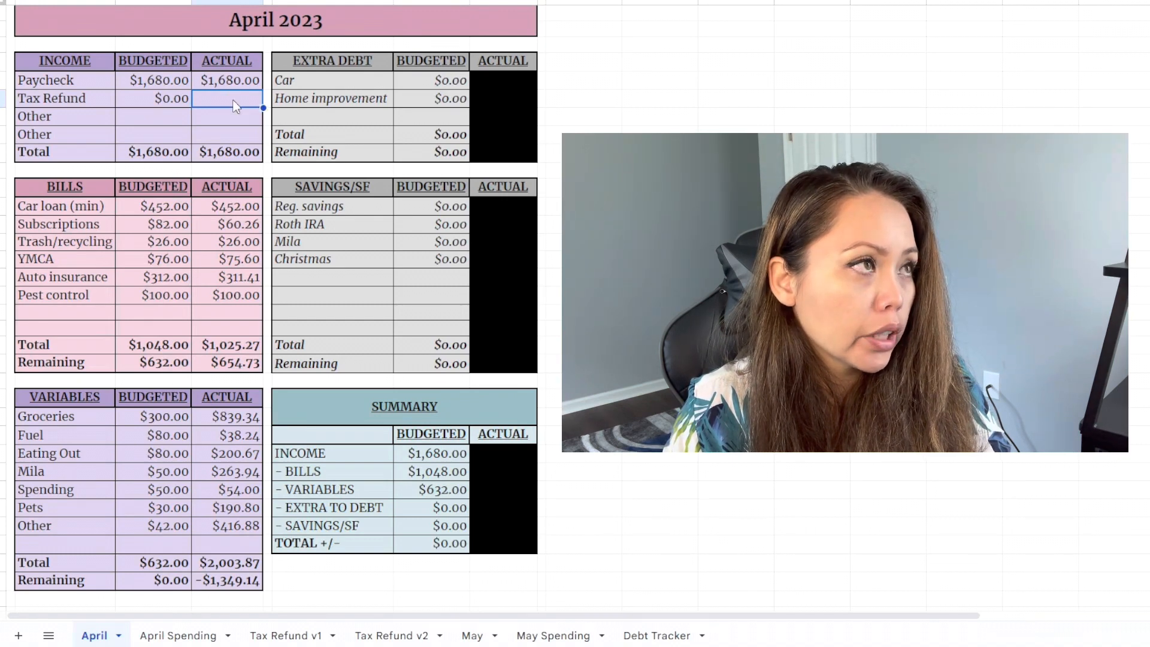
pyautogui.write('1350')
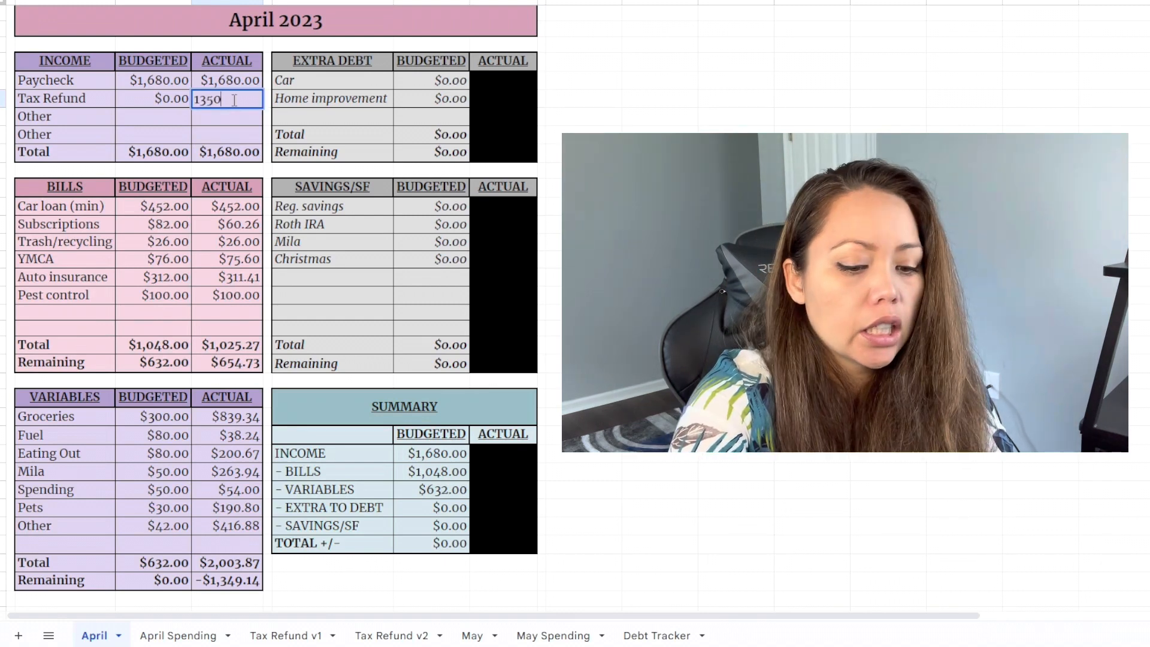
pyautogui.press('Enter')
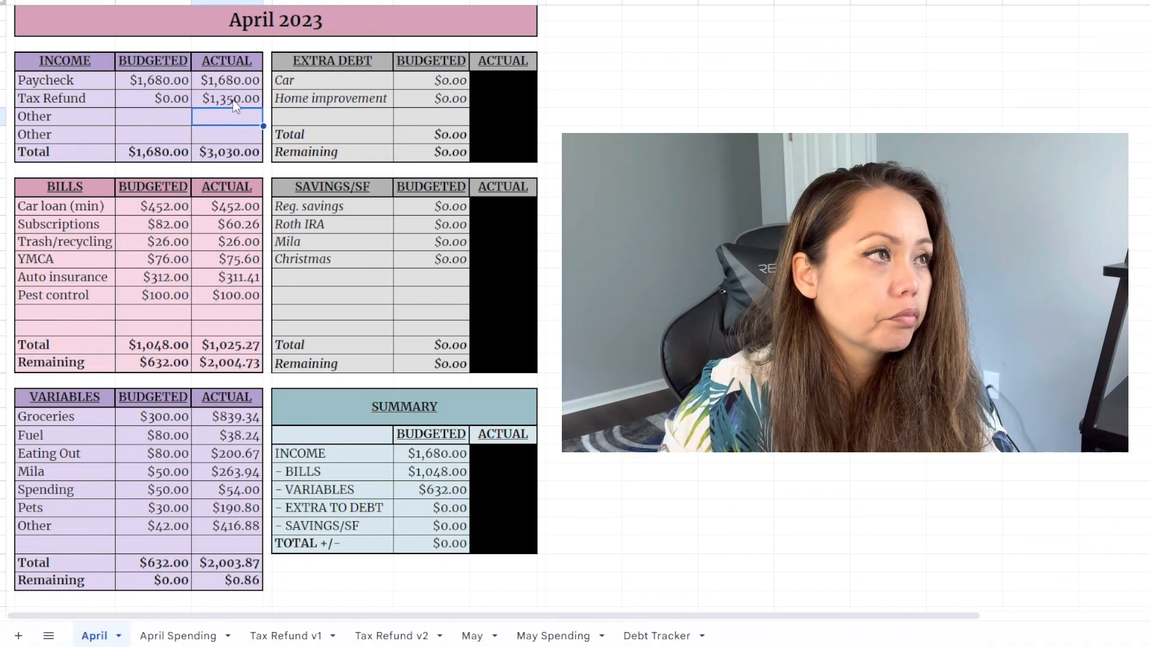
pyautogui.click(228, 99)
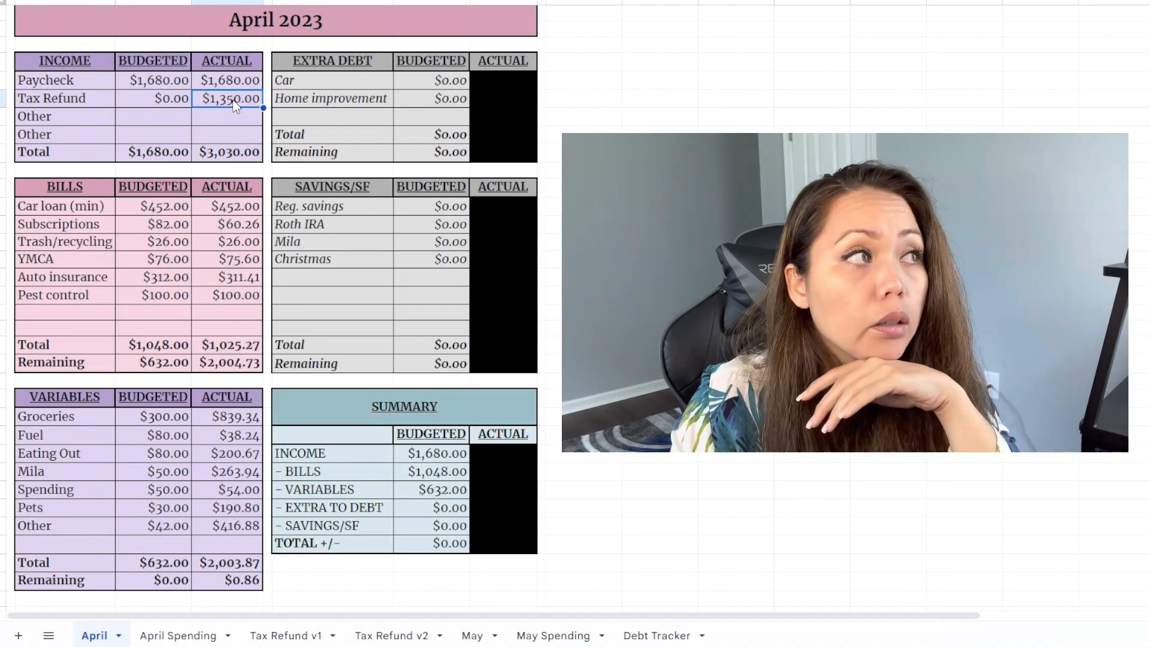
pyautogui.moveTo(239, 416)
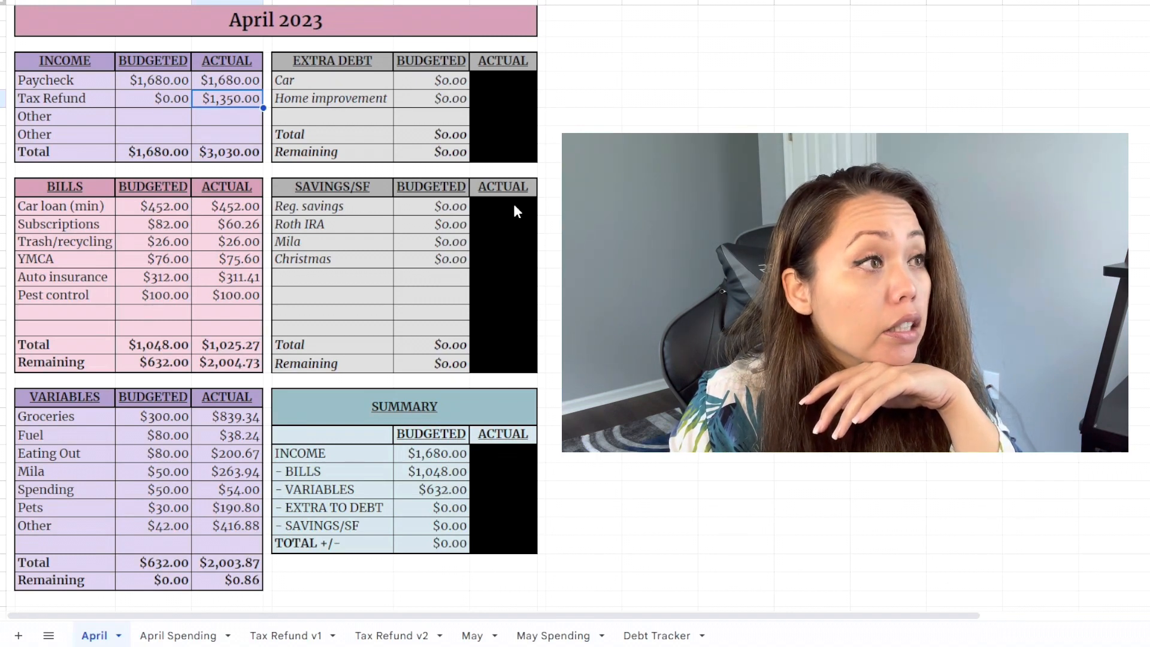
# Step: Reveal the Savings/SF and Summary actuals, showing $0.86 savings and a $0.00 total +/-
pyautogui.click(503, 206)
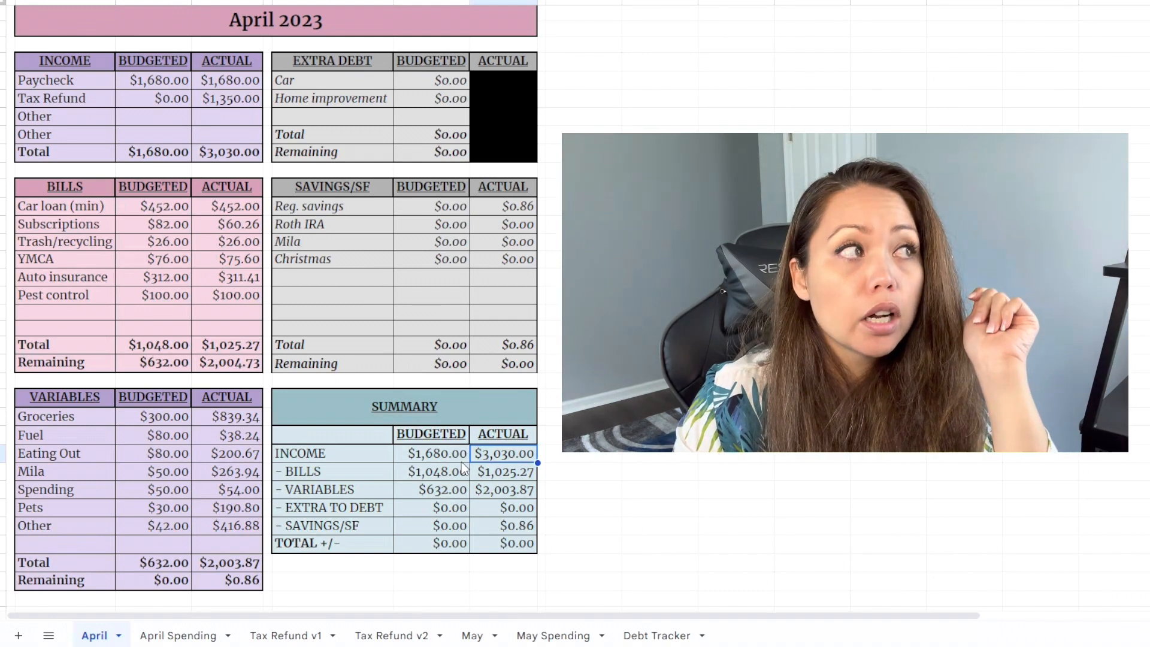
pyautogui.click(430, 453)
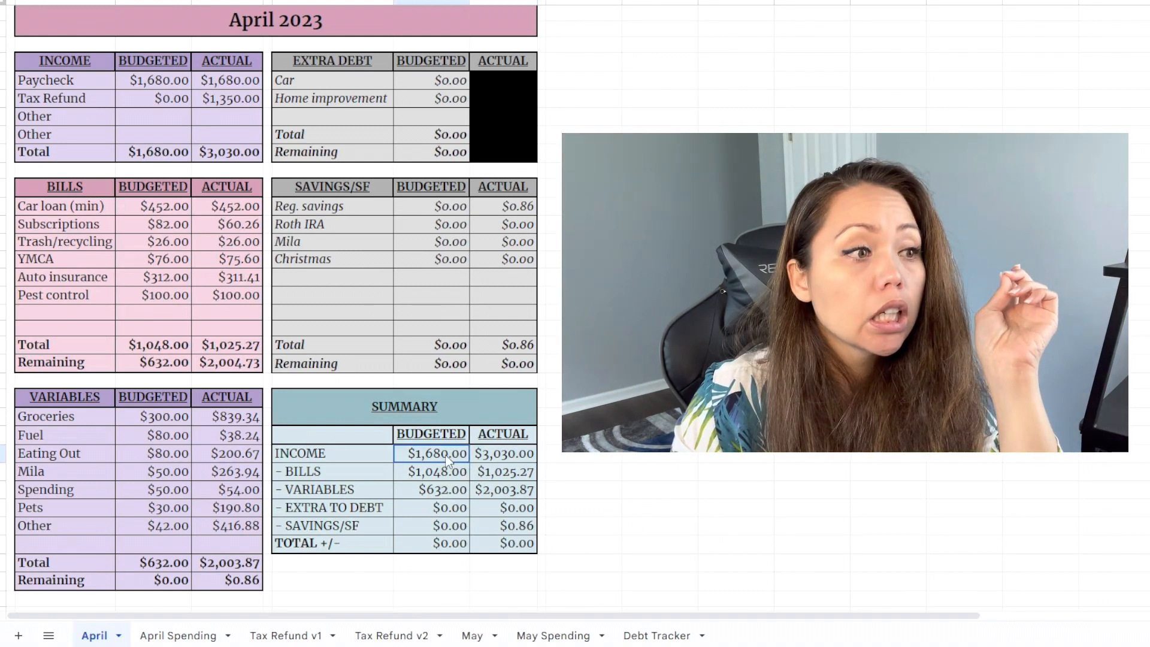
pyautogui.click(503, 472)
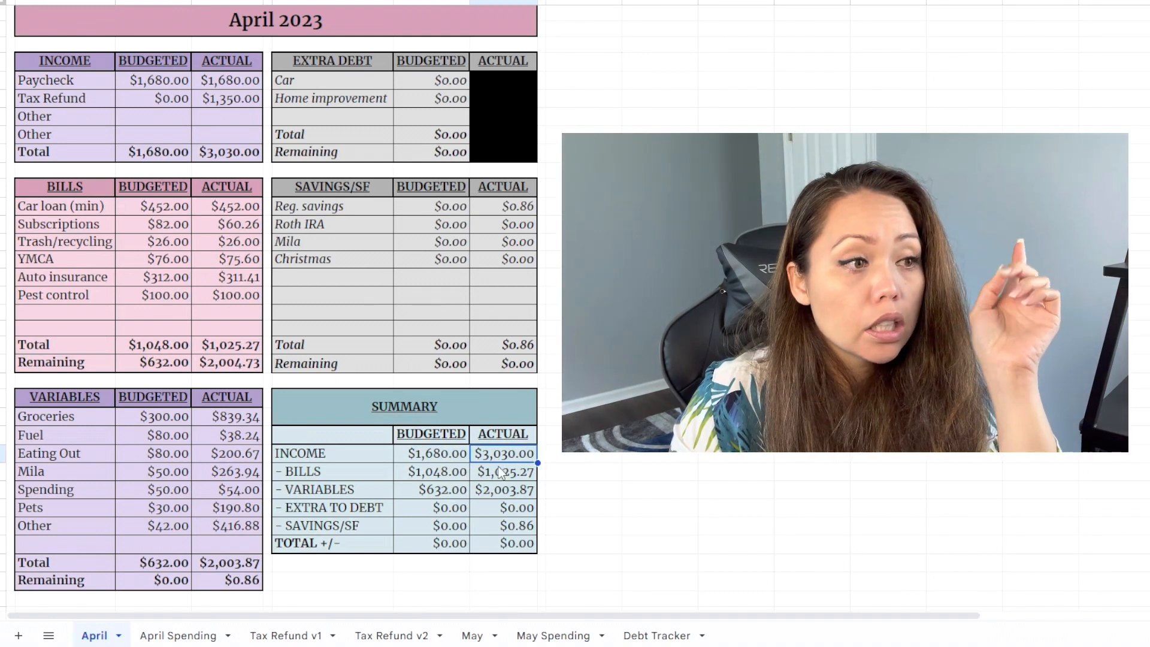
pyautogui.click(503, 472)
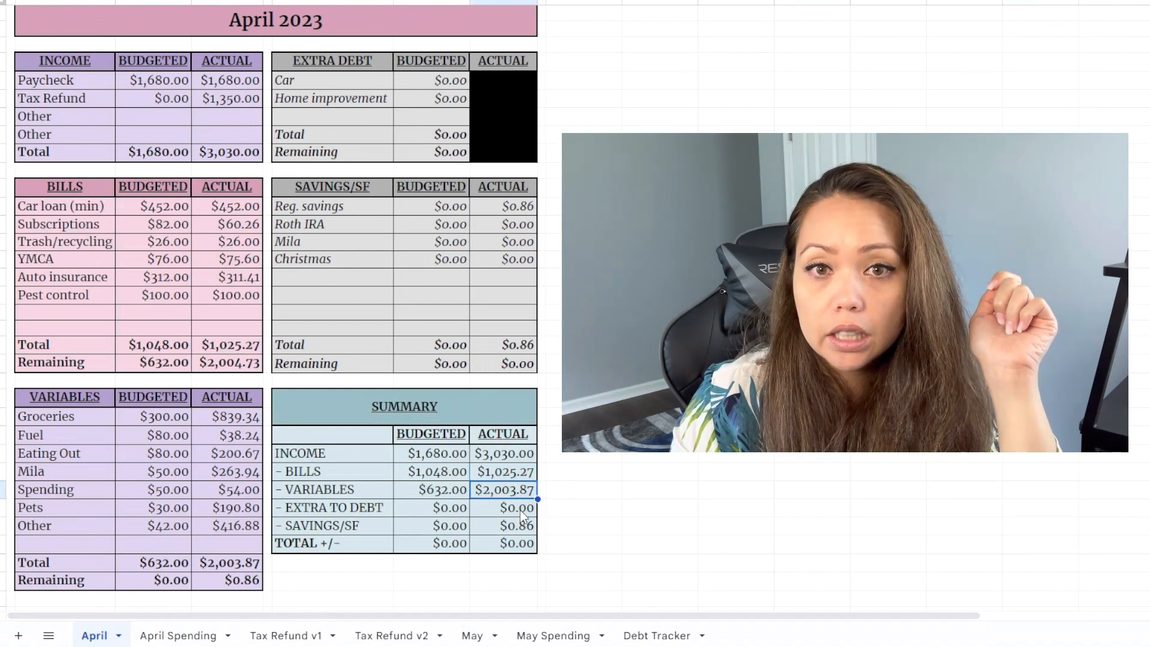
pyautogui.click(502, 508)
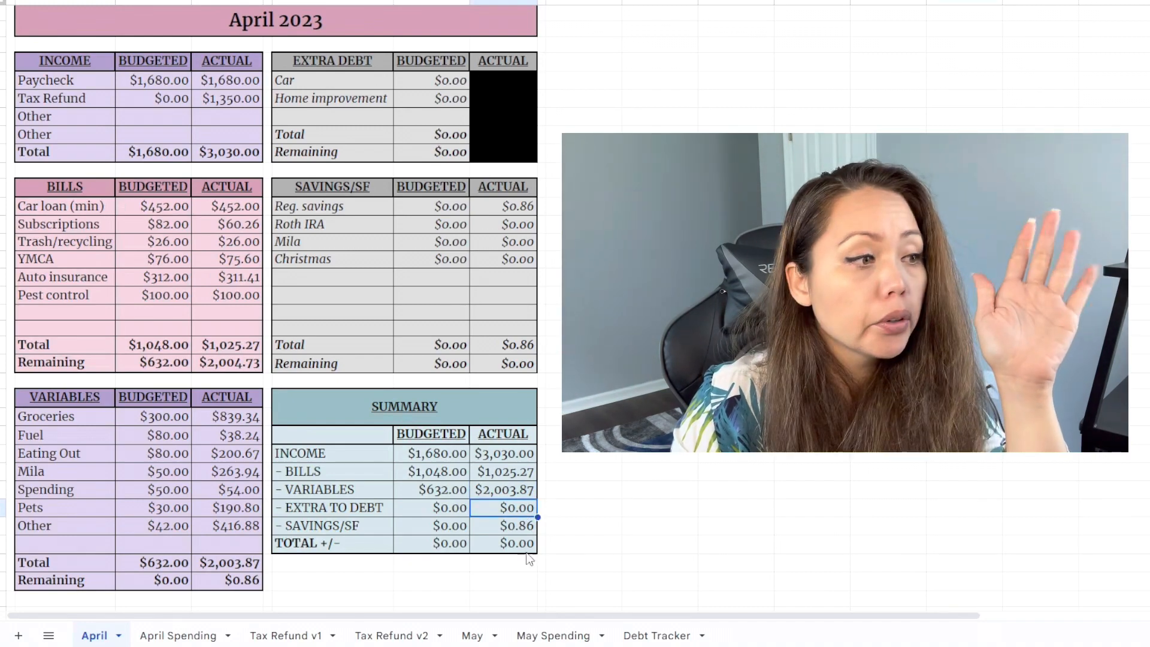
pyautogui.click(503, 525)
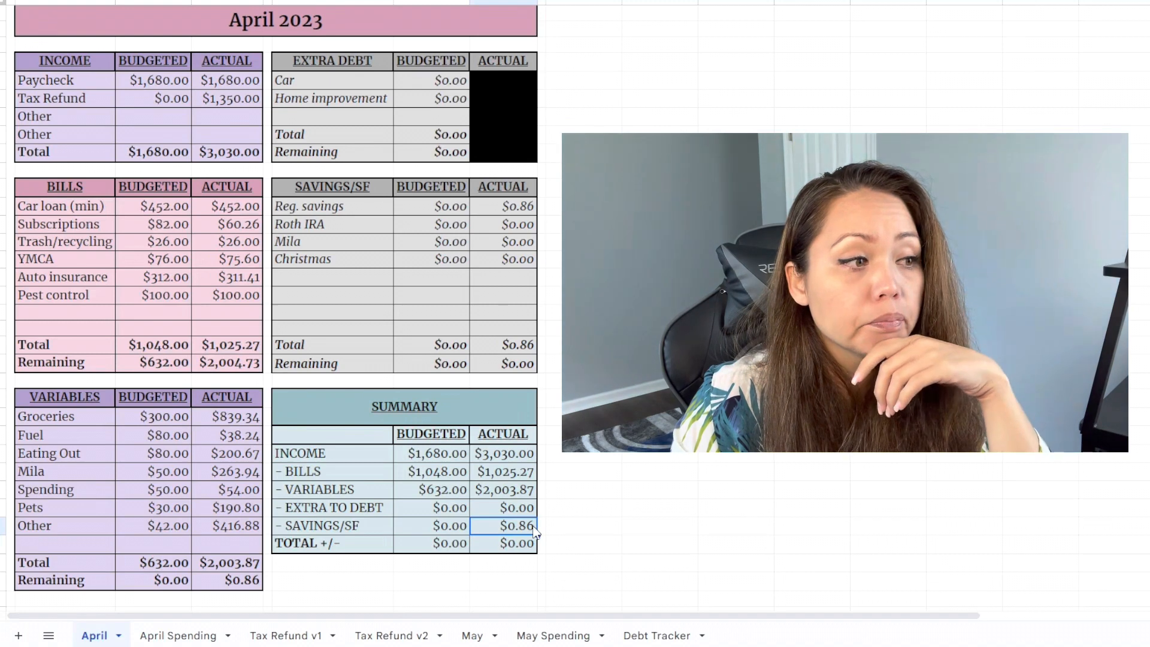
pyautogui.click(502, 544)
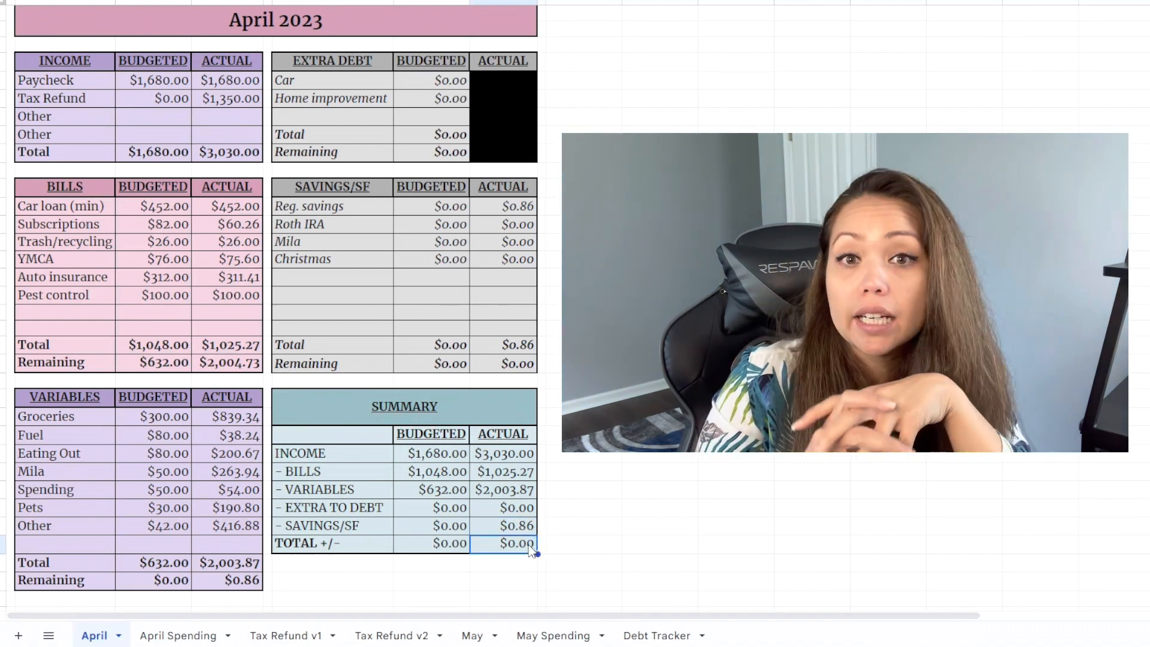